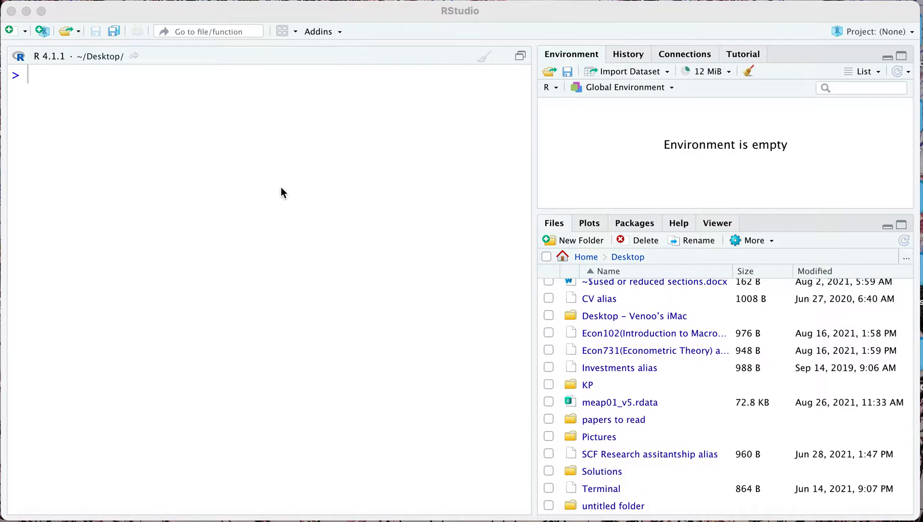
mouse_move(289, 187)
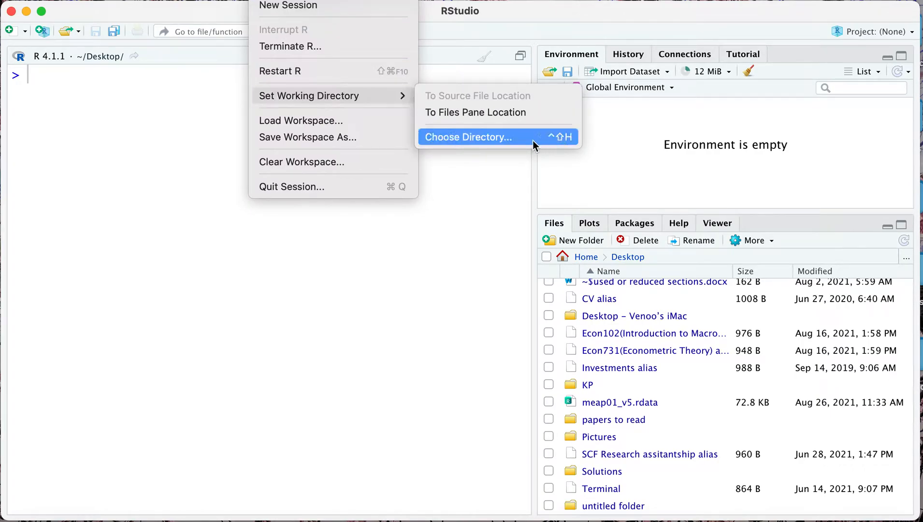
- Choose the Desktop folder as the R session's working directory
click(467, 136)
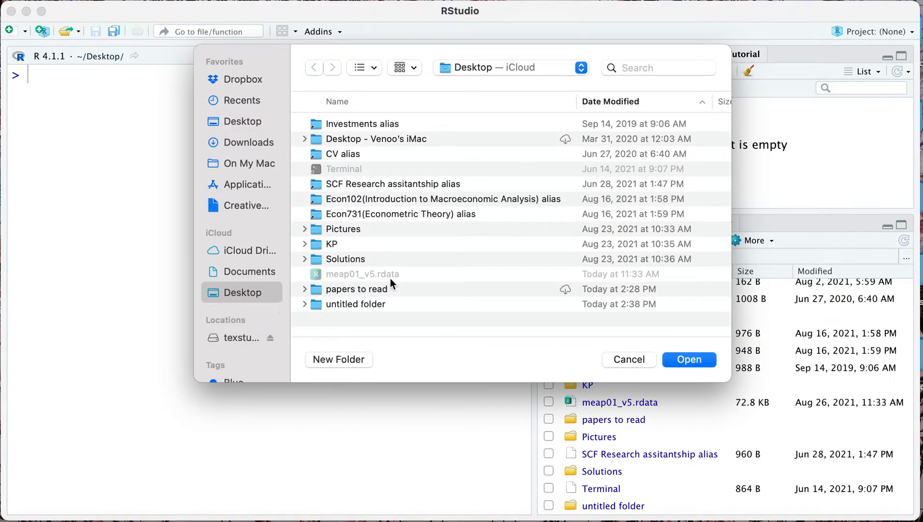
mouse_move(628, 315)
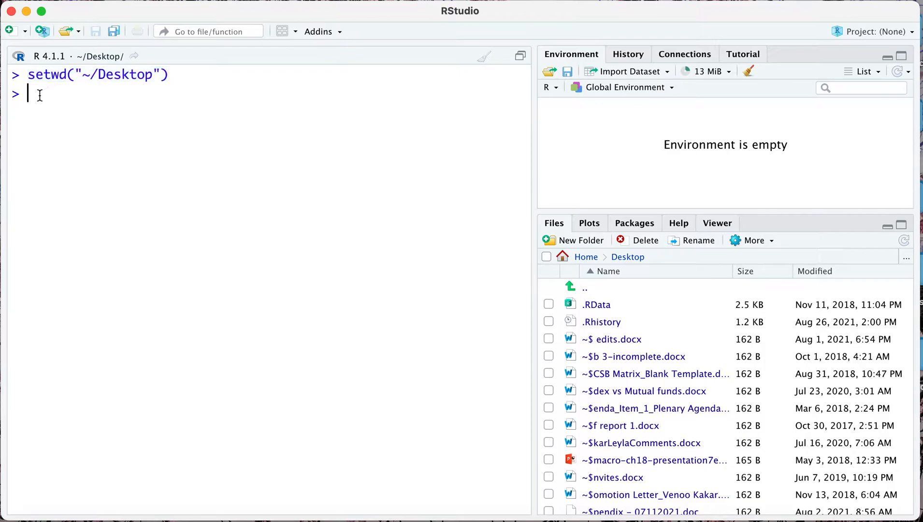
mouse_move(10, 31)
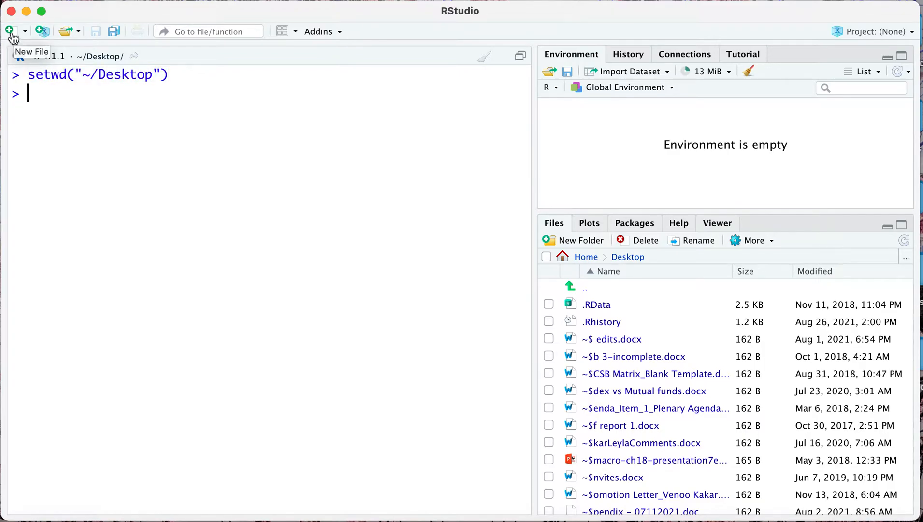
- Create a new R script and save it to the Desktop as 'HW 1'
click(10, 31)
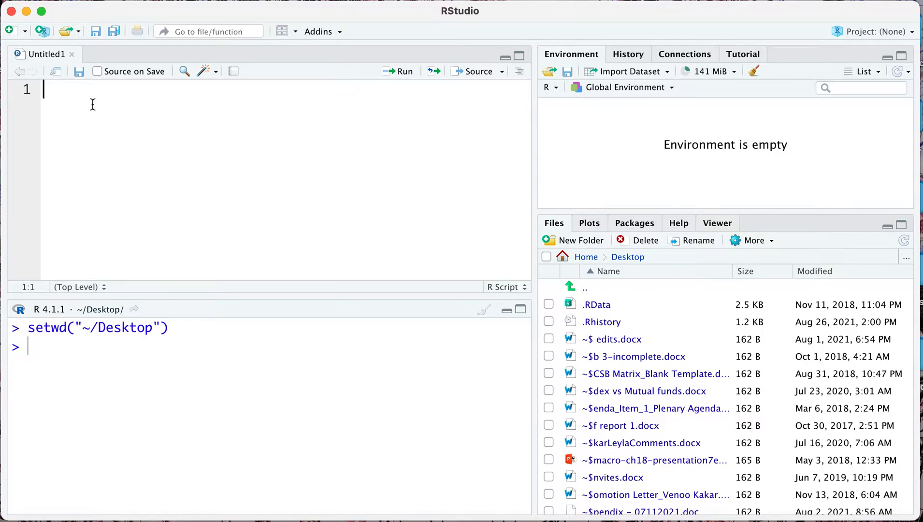
mouse_move(79, 72)
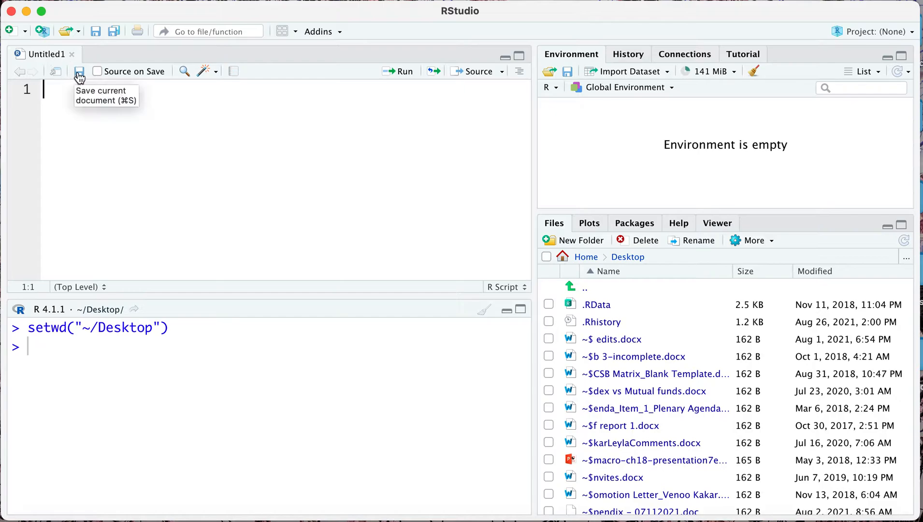
click(79, 71)
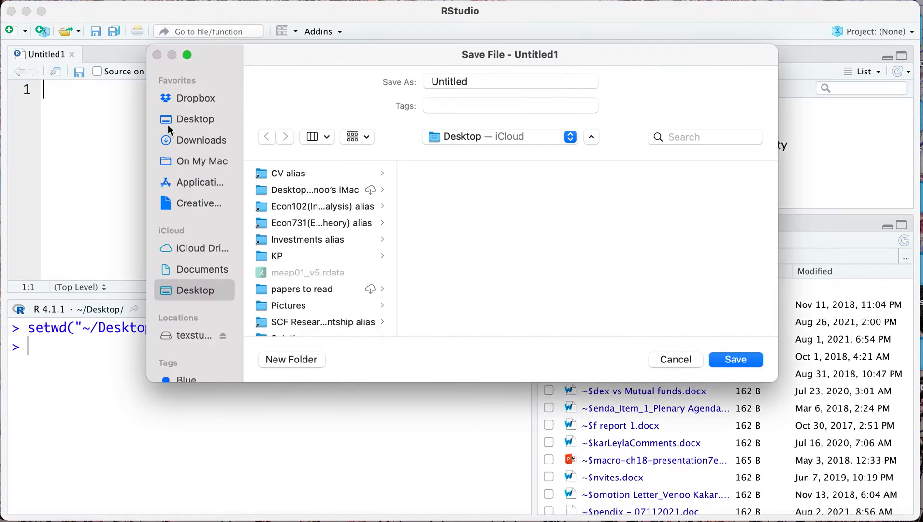
text(H)
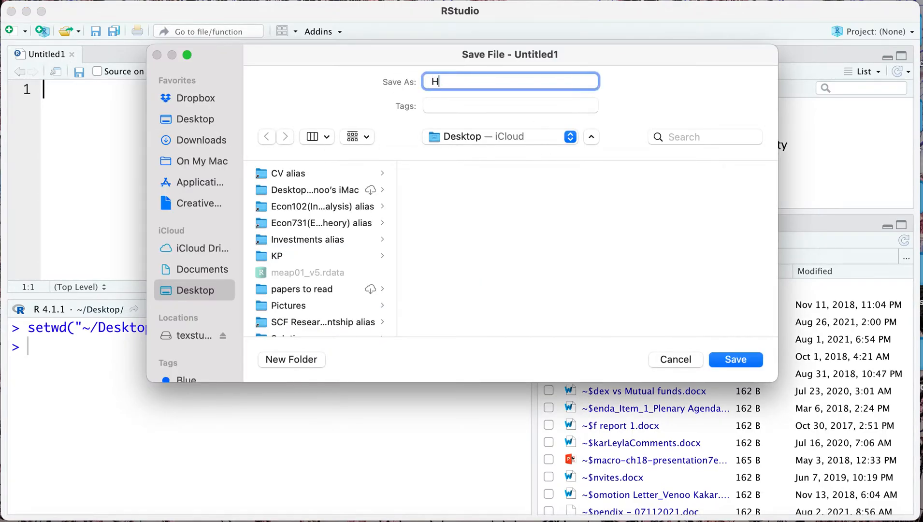
text(W 1)
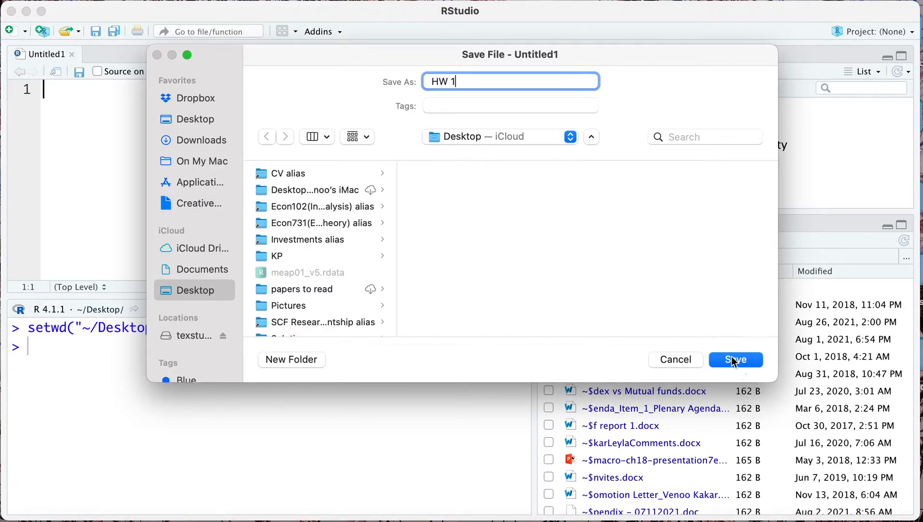
mouse_move(306, 185)
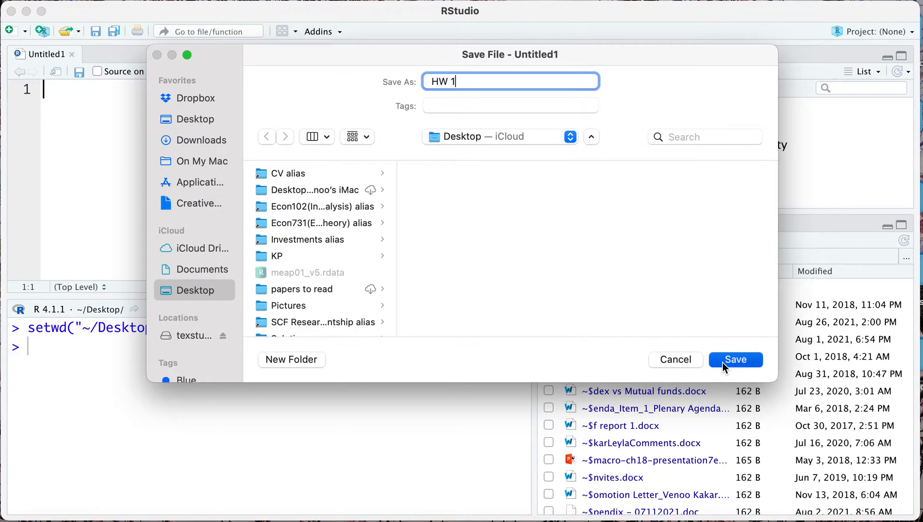
click(734, 359)
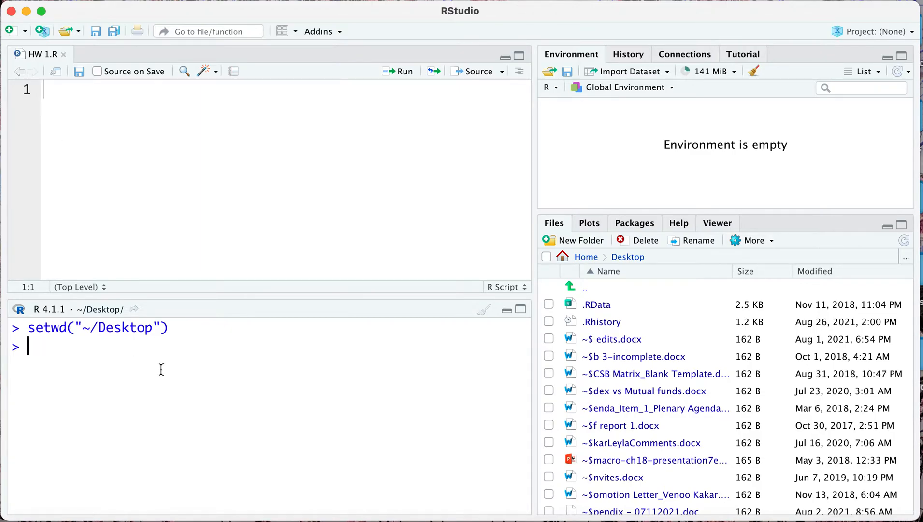
mouse_move(36, 353)
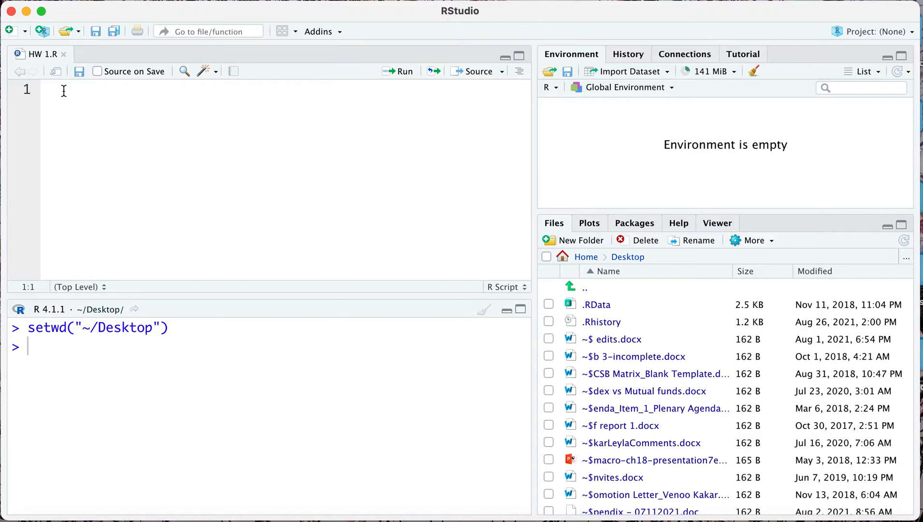
- Add getwd() on line 1, run it and highlight the printed Desktop path
text(getwd)
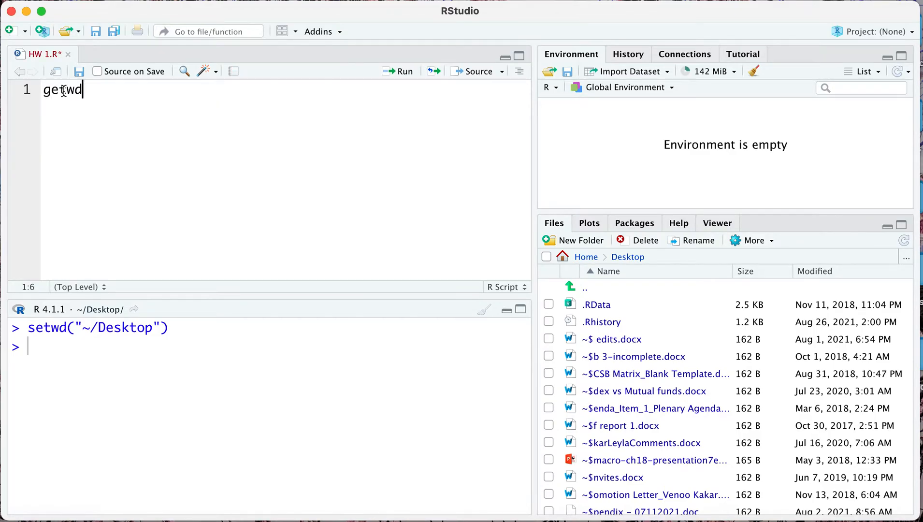
text(())
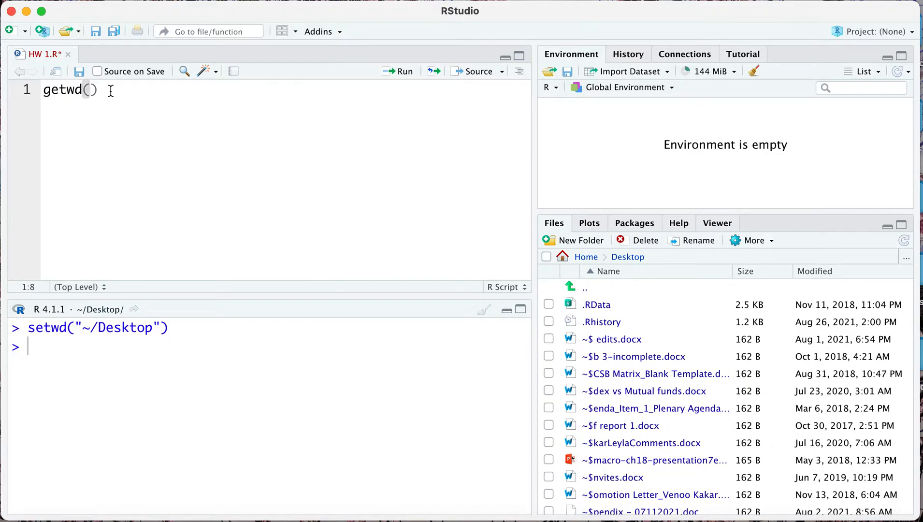
click(403, 71)
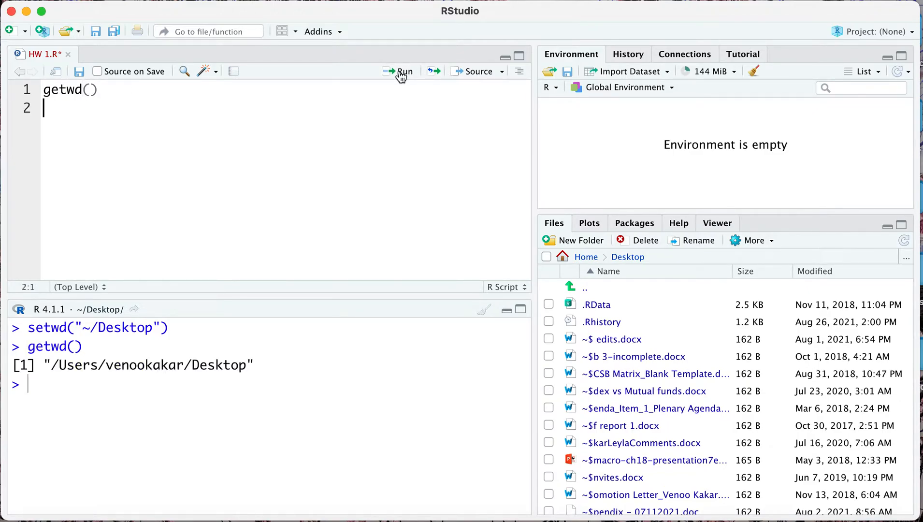
drag(46, 365, 174, 364)
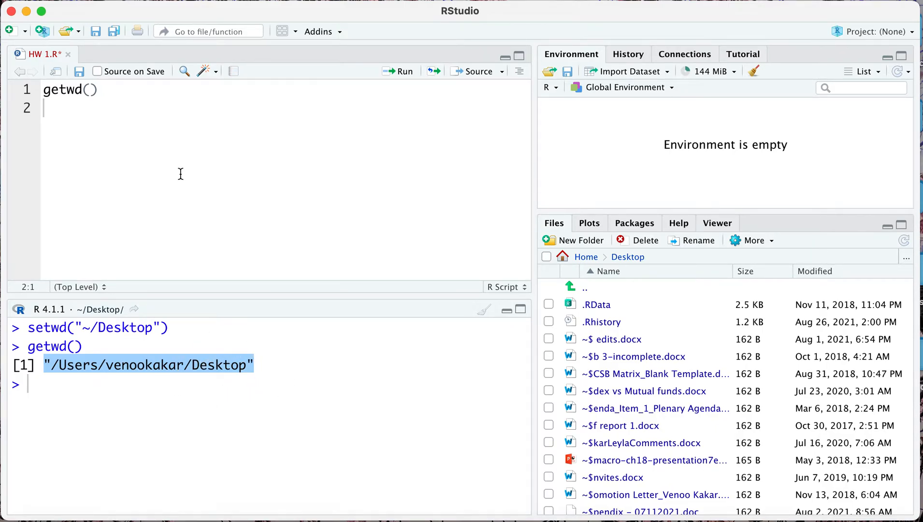
mouse_move(313, 166)
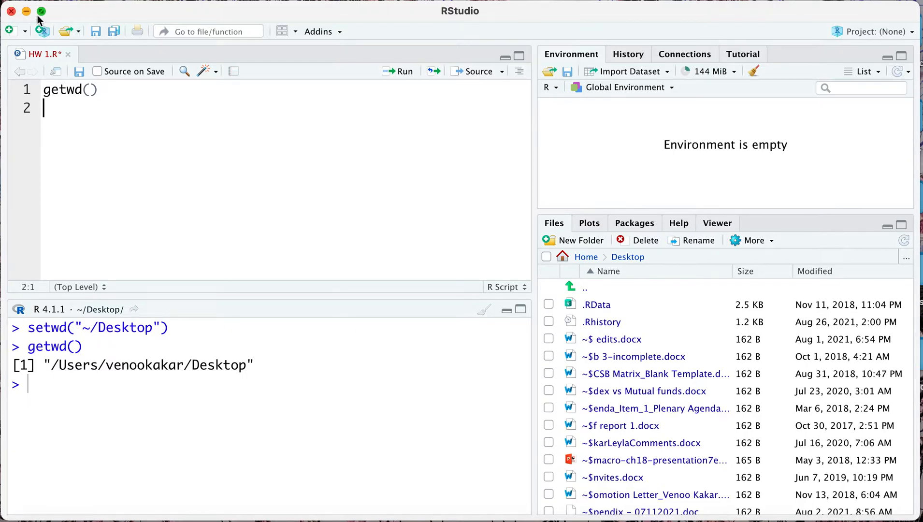
- Load meap01_v5.rdata from the desktop into RStudio's environment, confirming the load
click(26, 12)
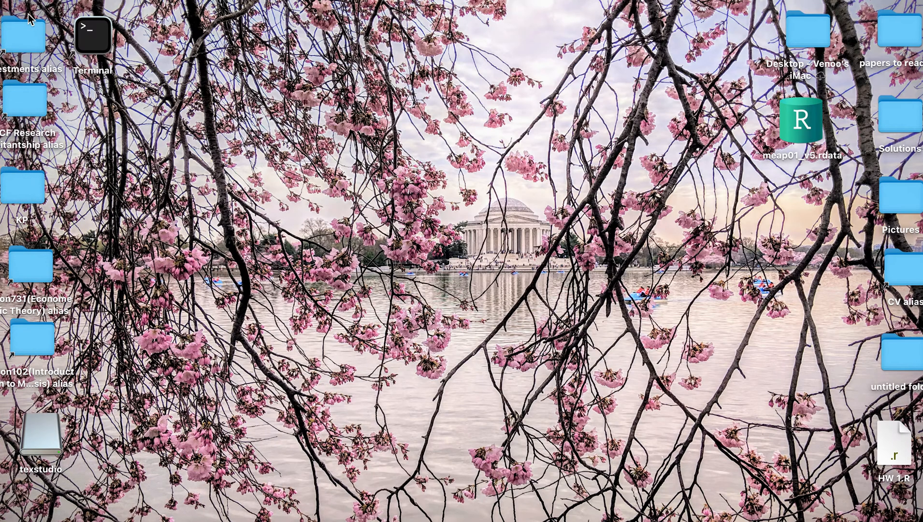
click(801, 120)
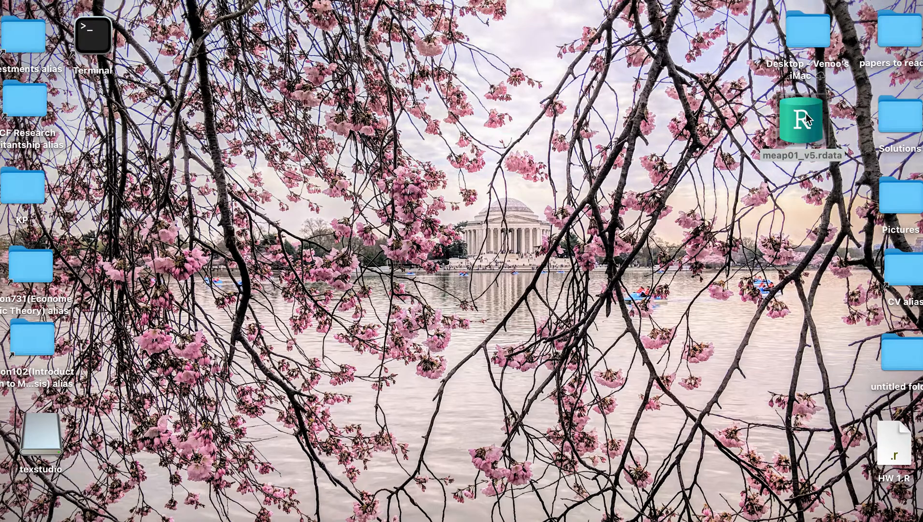
double_click(798, 124)
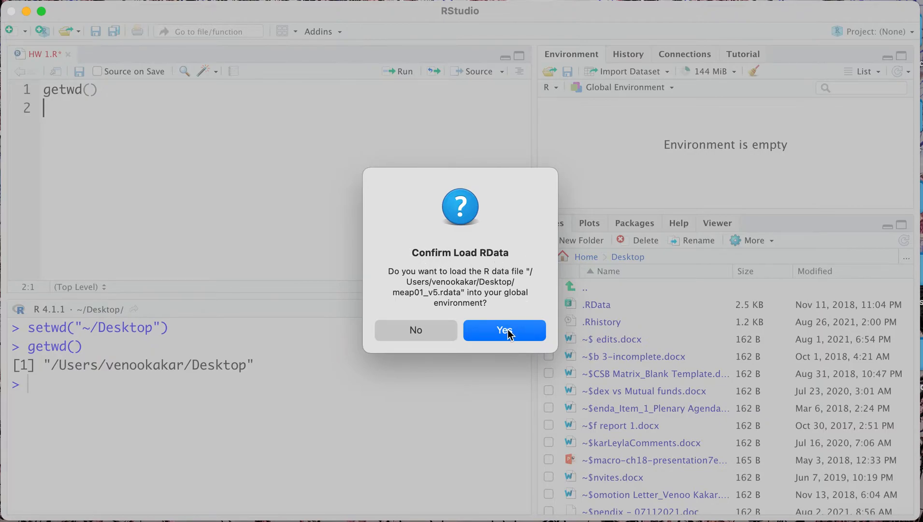
click(504, 329)
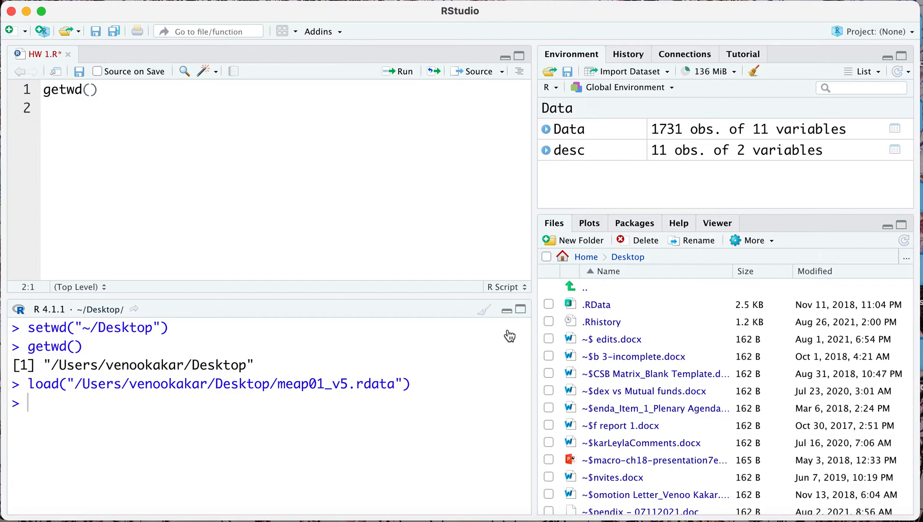
mouse_move(630, 93)
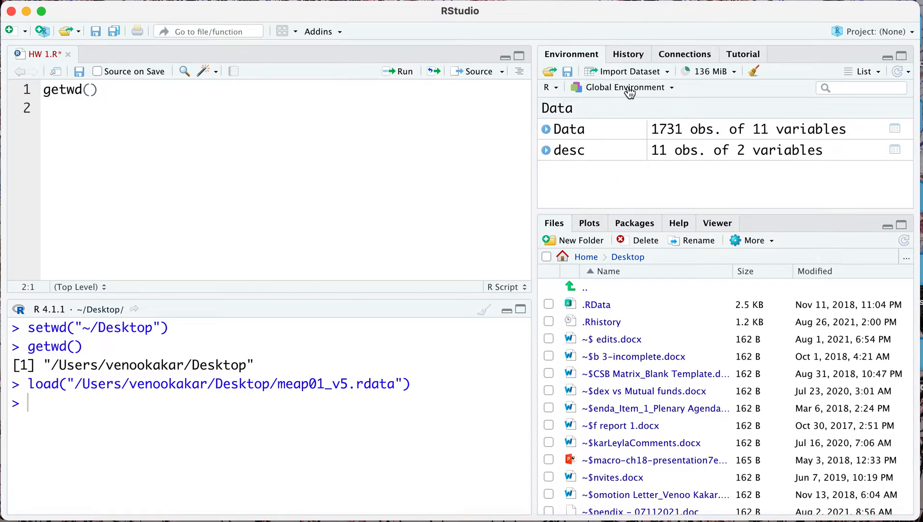
mouse_move(849, 150)
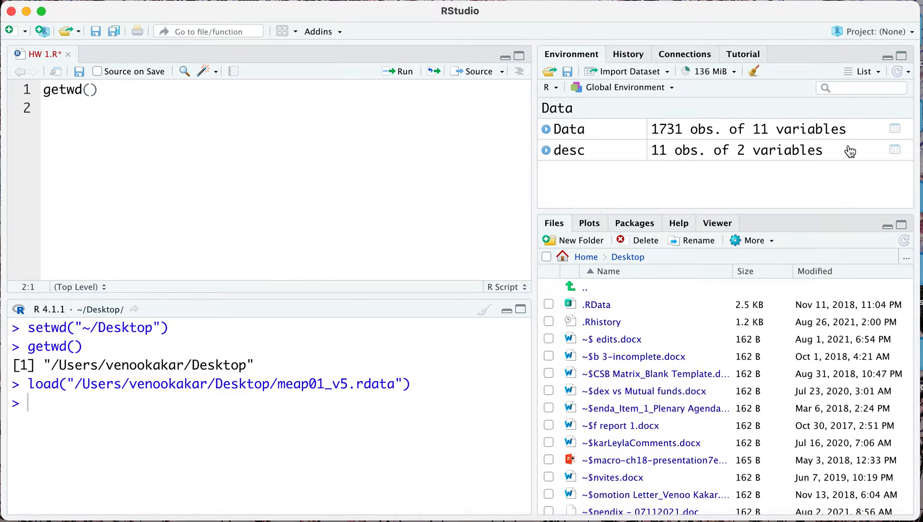
mouse_move(810, 137)
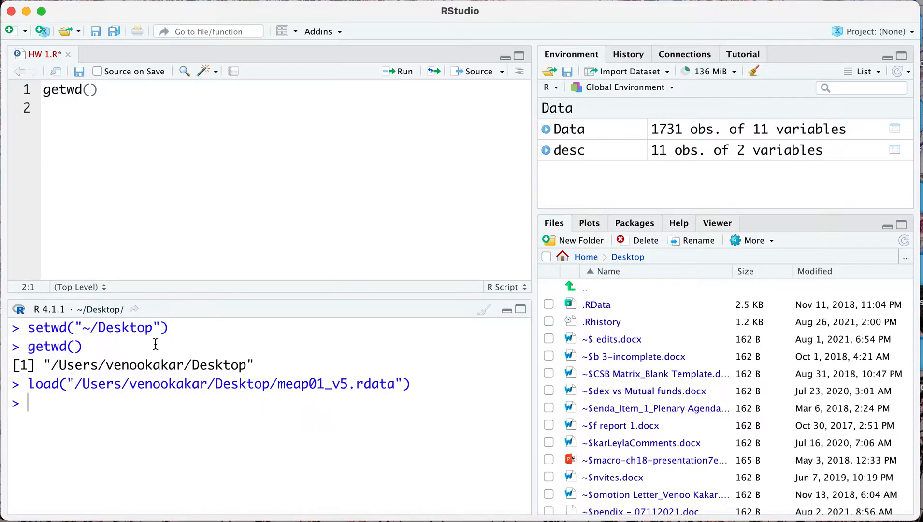
mouse_move(281, 391)
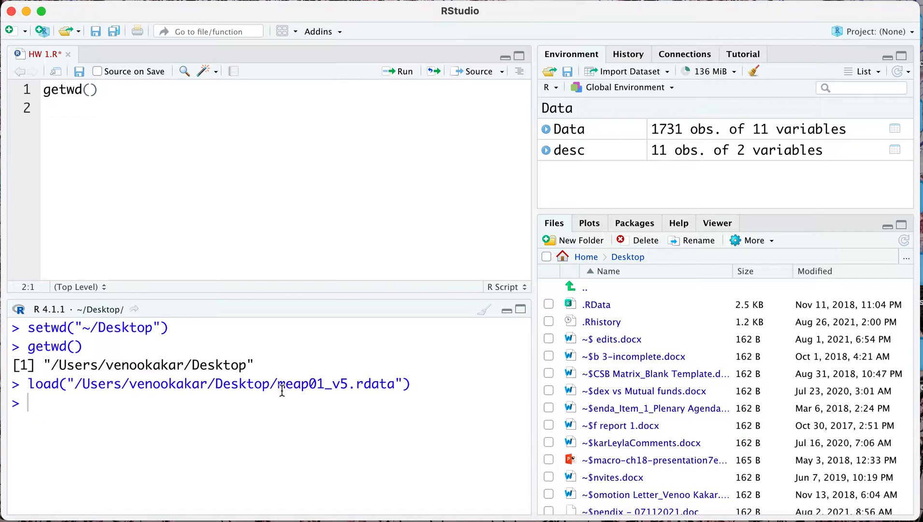
- Expand desc in the Environment pane to list its Variables and Description columns
double_click(312, 384)
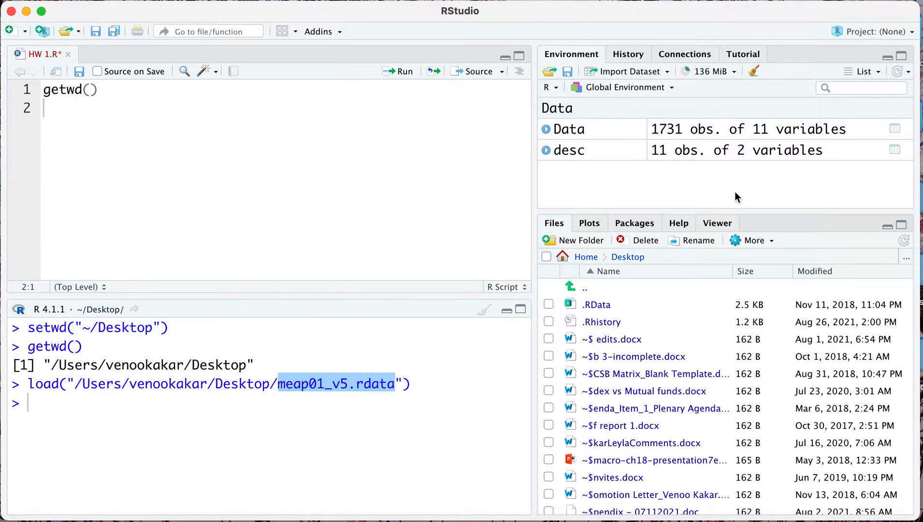
mouse_move(557, 99)
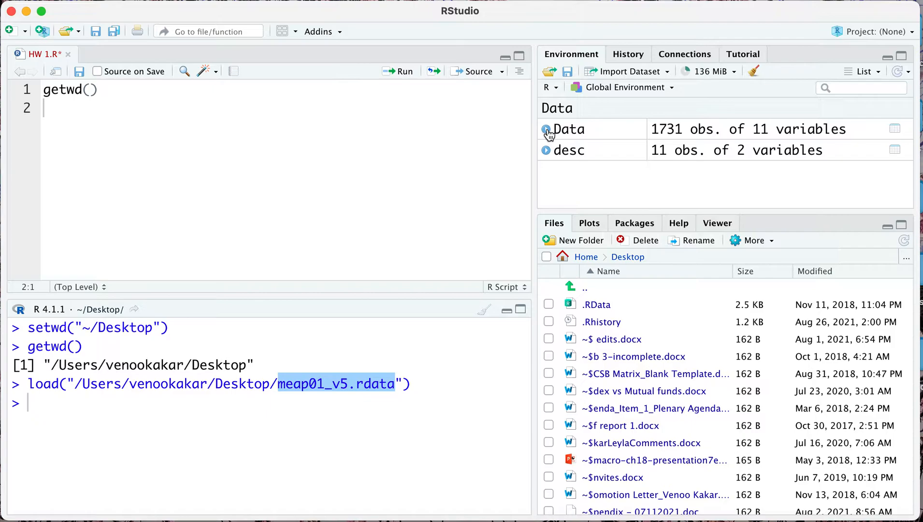
mouse_move(607, 142)
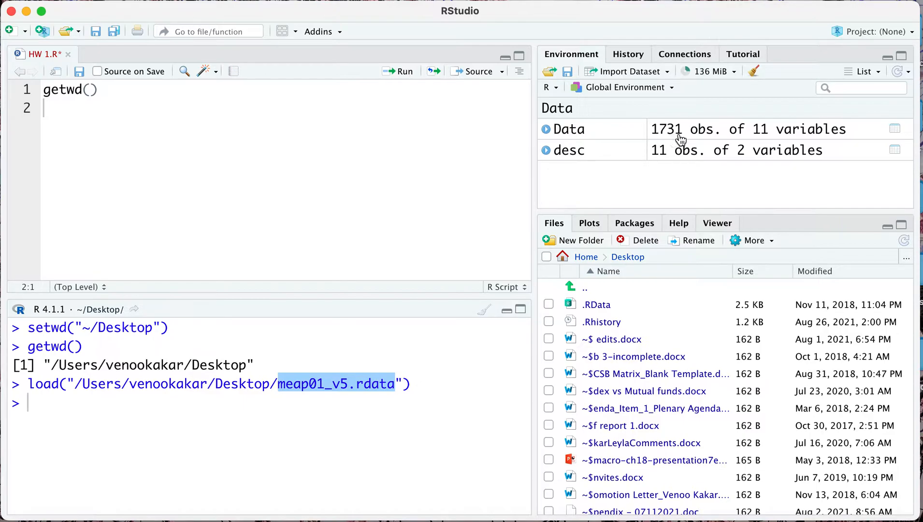
mouse_move(809, 136)
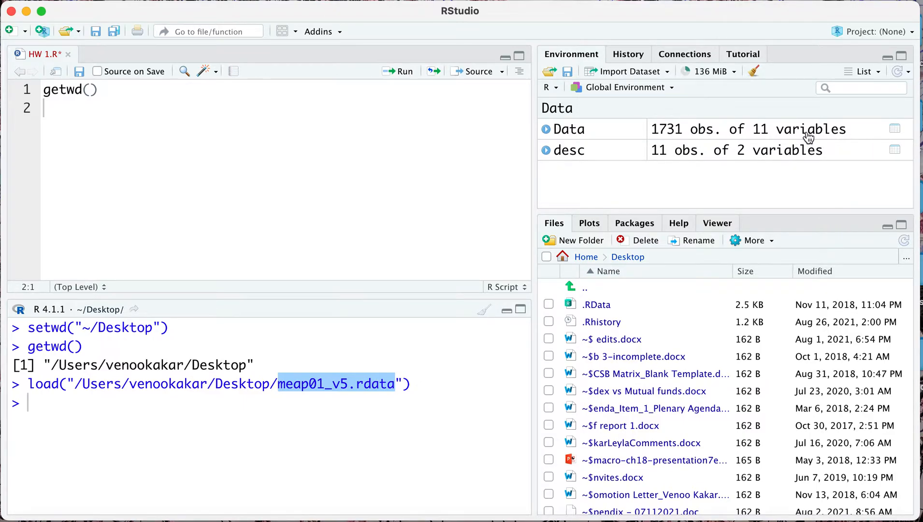
click(546, 129)
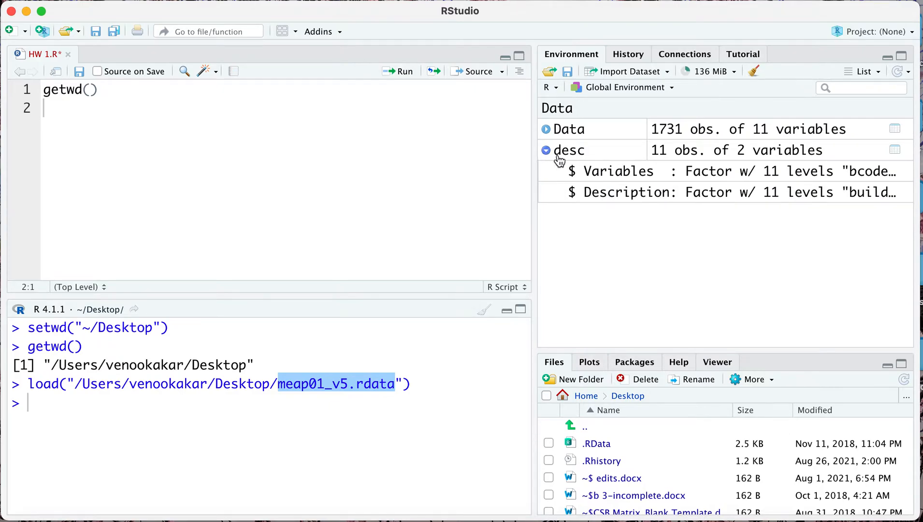
- Browse the Data and desc tables in the viewer, then close them
click(545, 150)
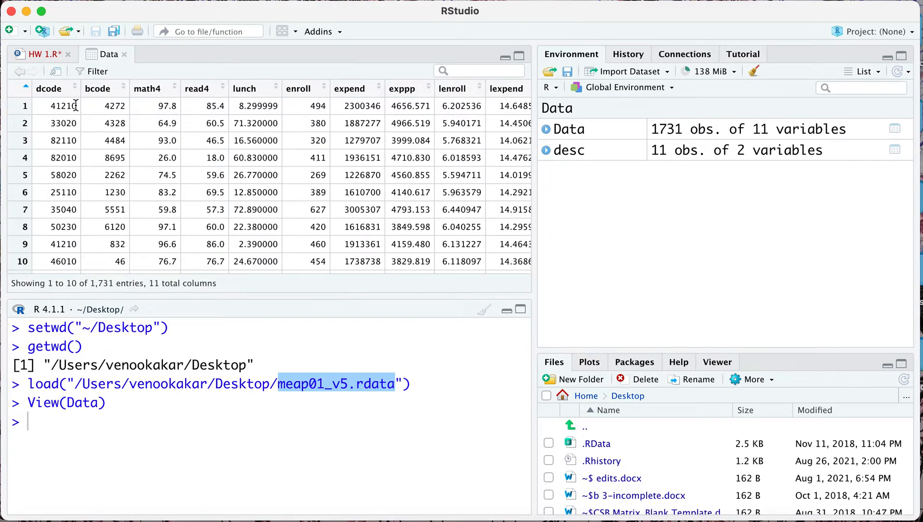
mouse_move(590, 225)
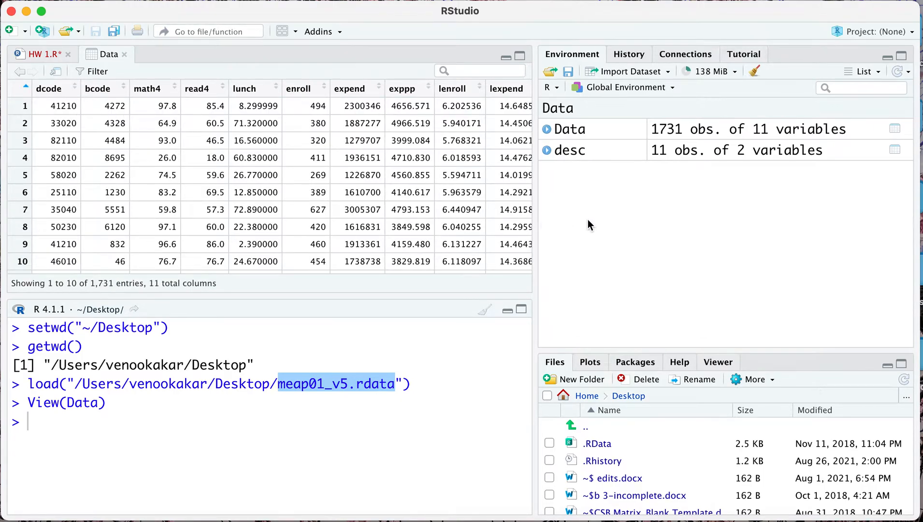
scroll(down, 3)
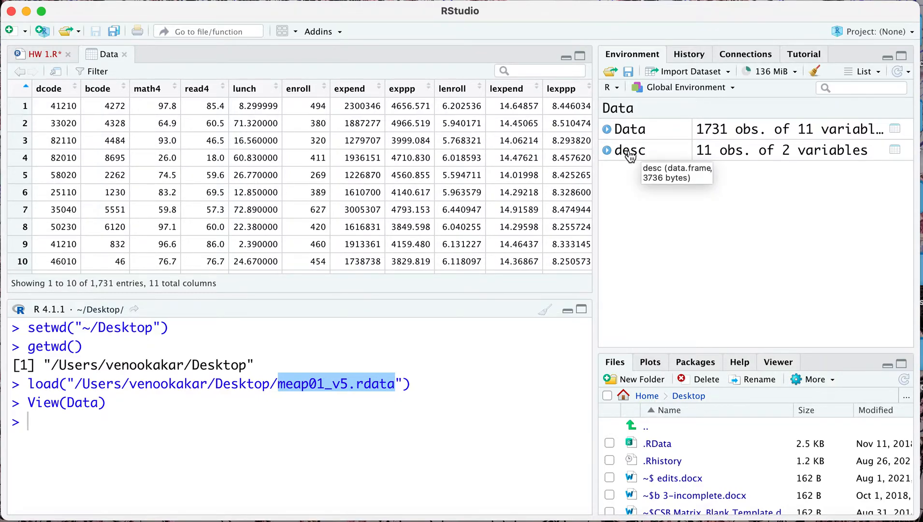
click(629, 150)
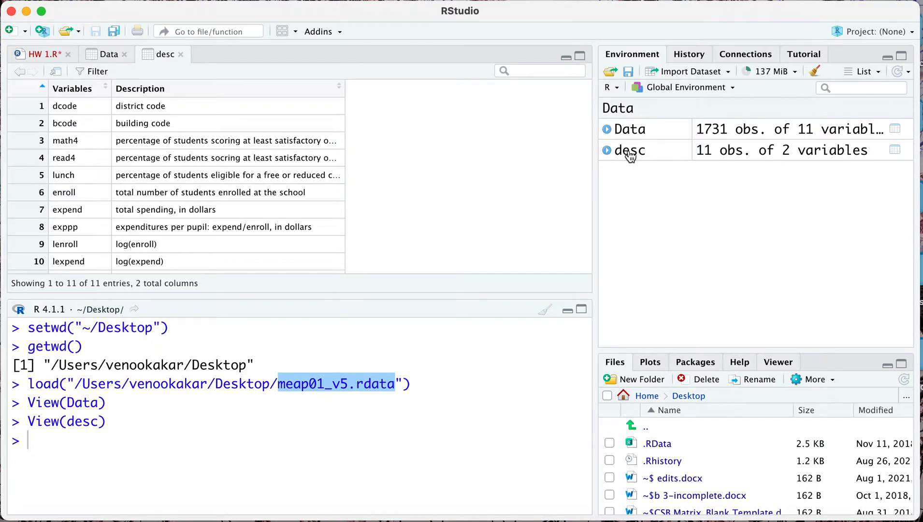
mouse_move(82, 105)
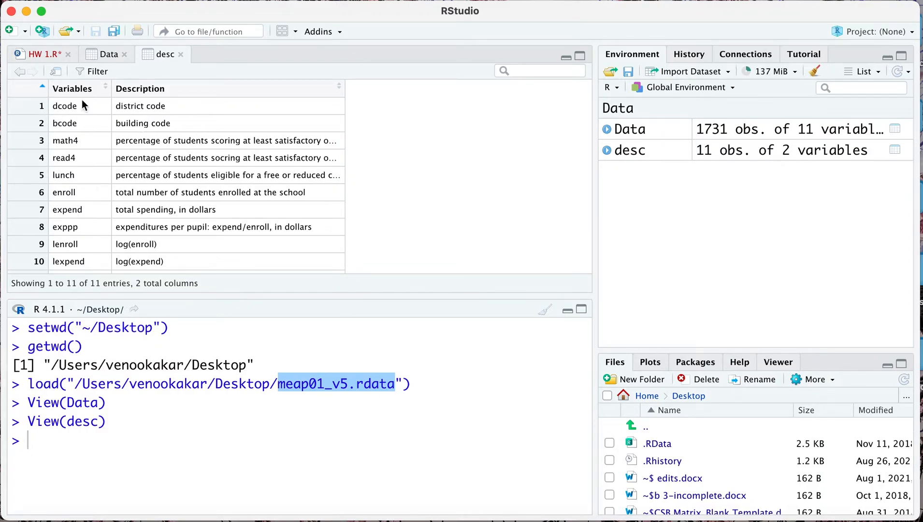
mouse_move(619, 156)
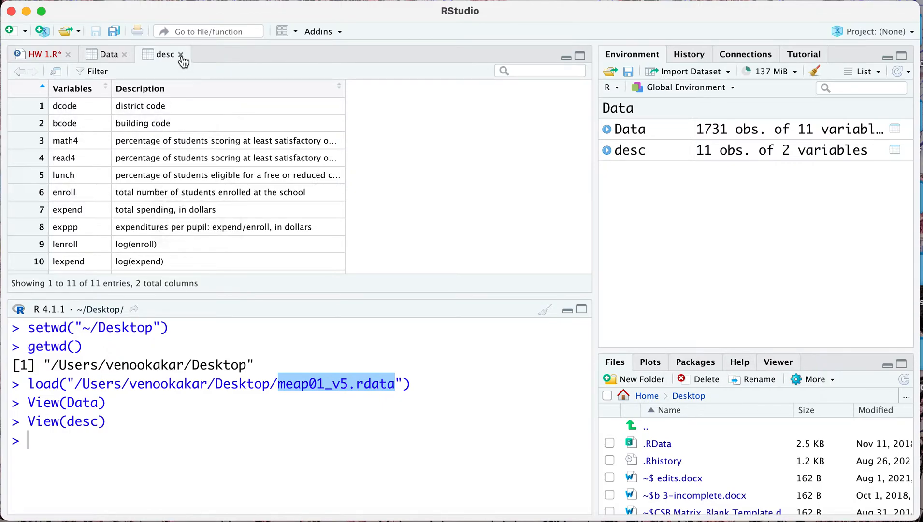
click(182, 54)
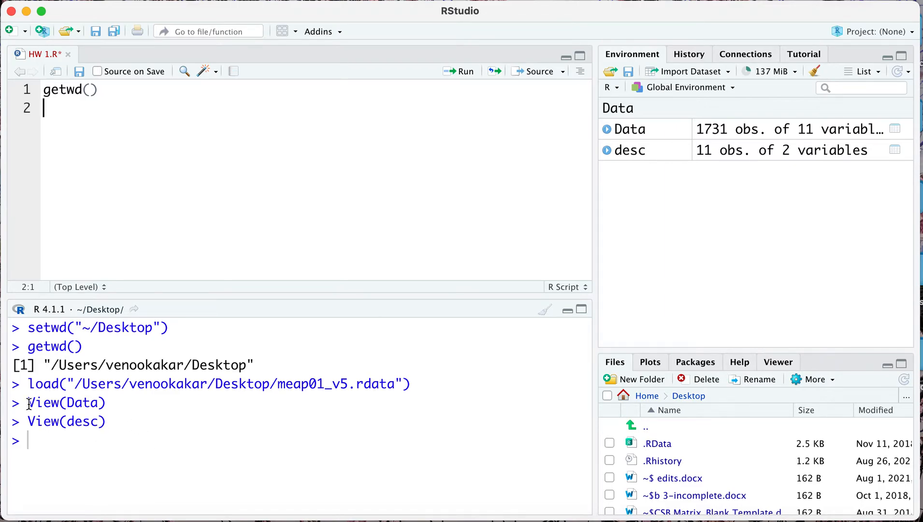
- Write a '# View the data' comment and View(Data) in the script and run them
drag(27, 401, 106, 422)
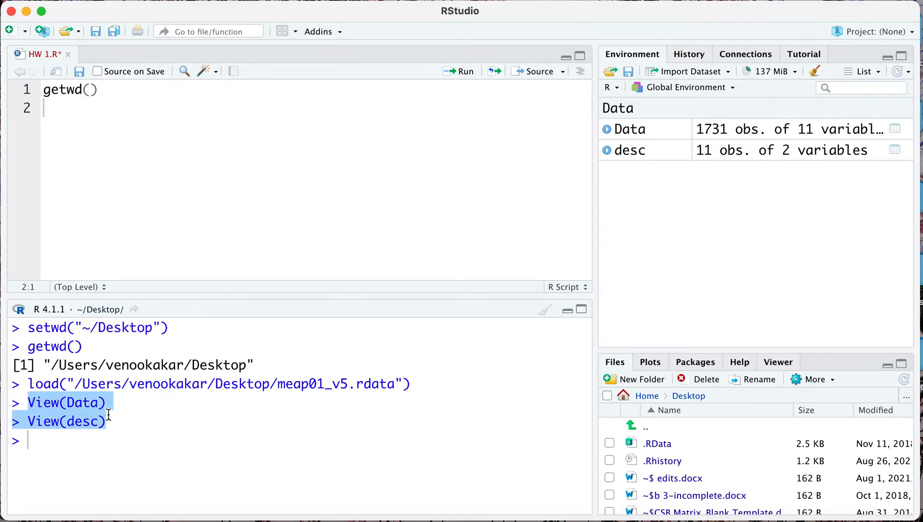
mouse_move(47, 408)
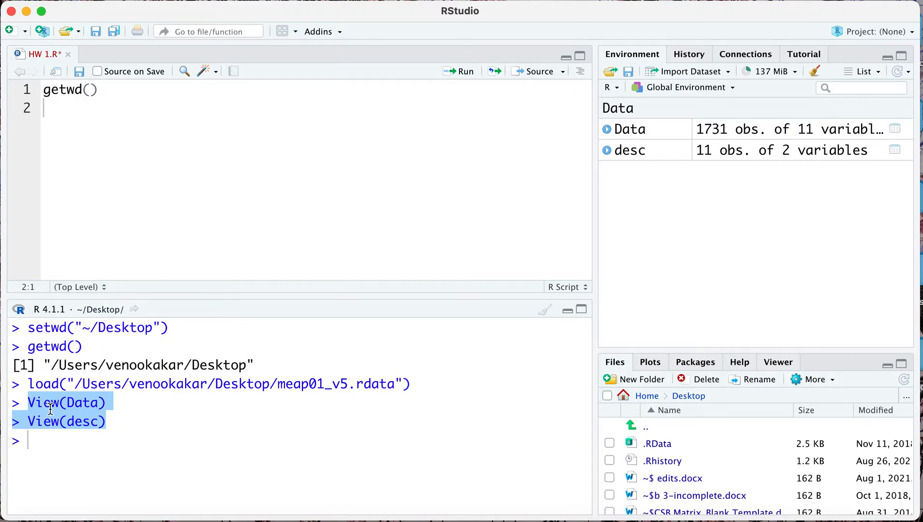
mouse_move(65, 412)
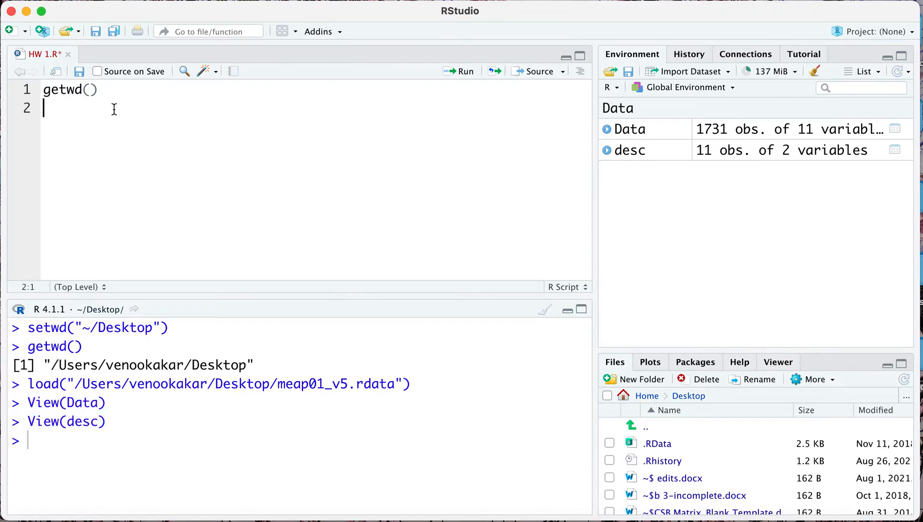
text(# View th)
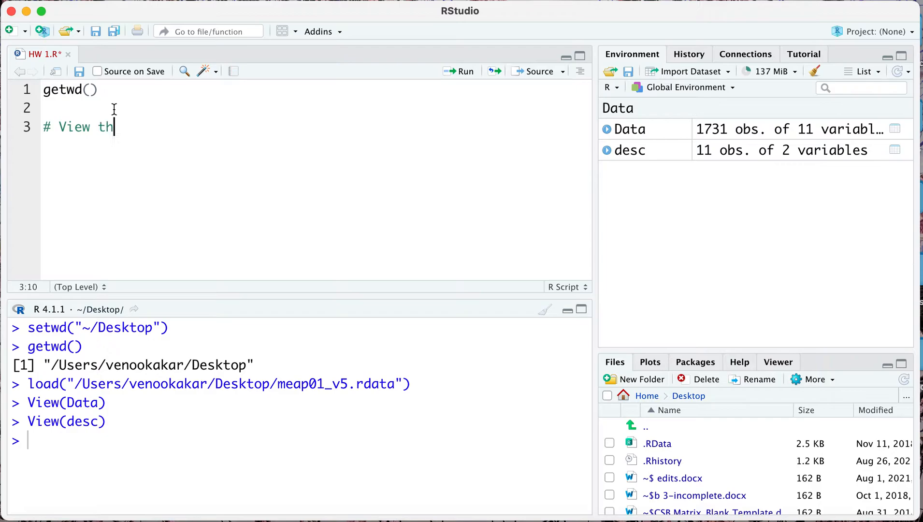
text(e data)
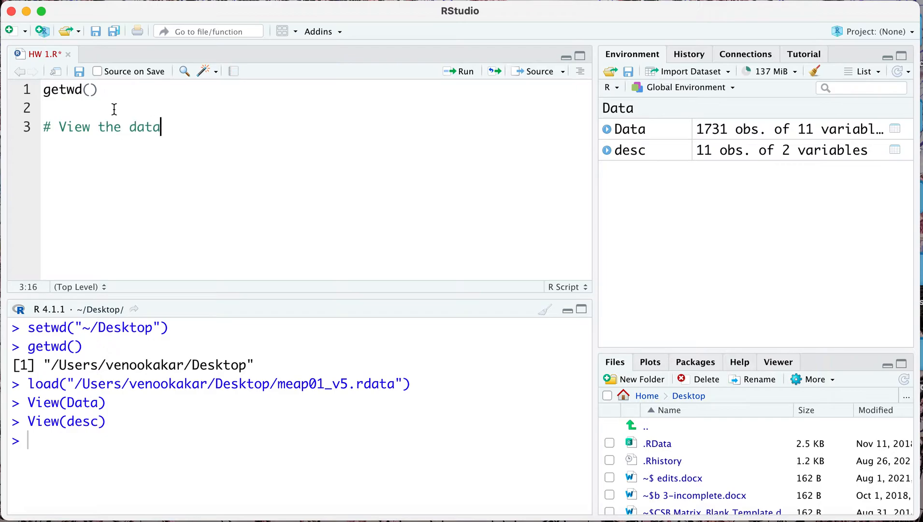
key(enter)
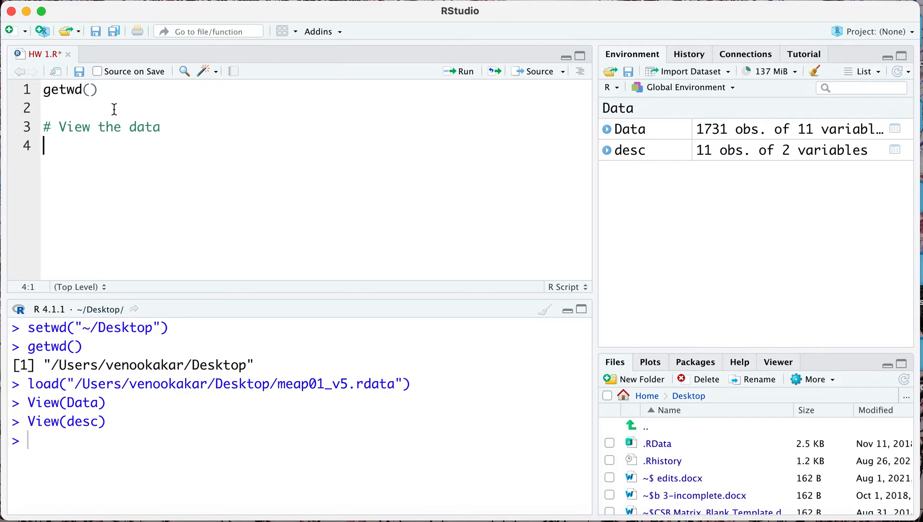
text(V)
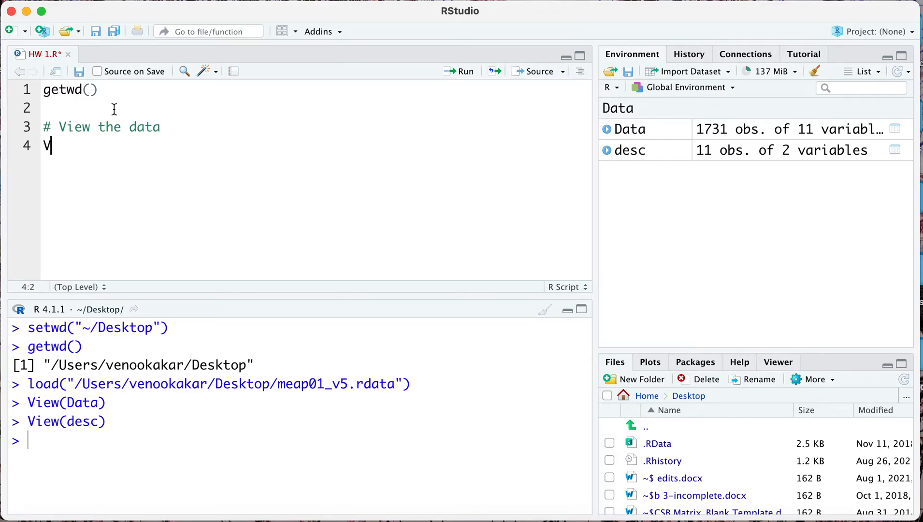
text(iew(Da)
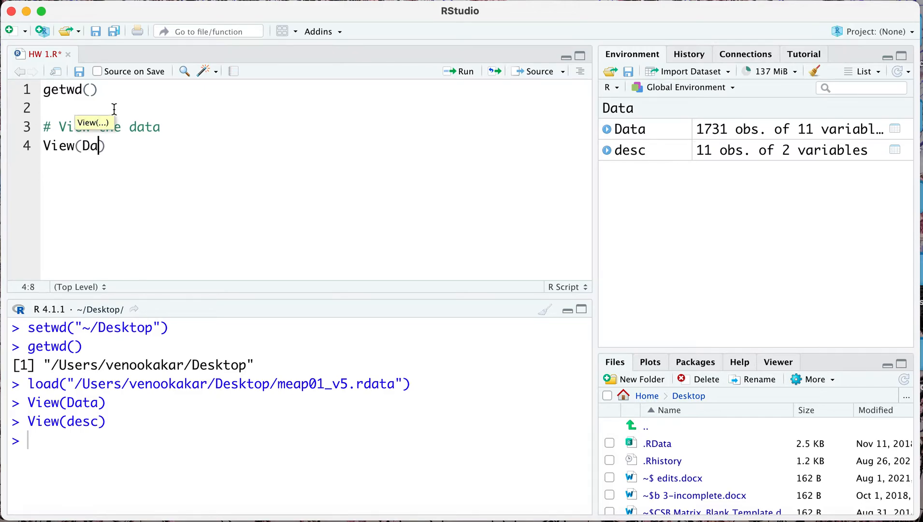
text(ta))
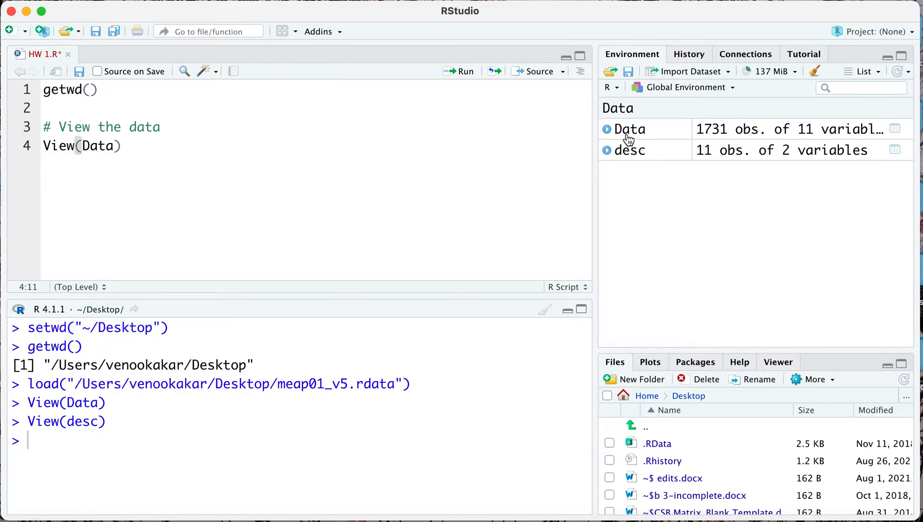
mouse_move(165, 130)
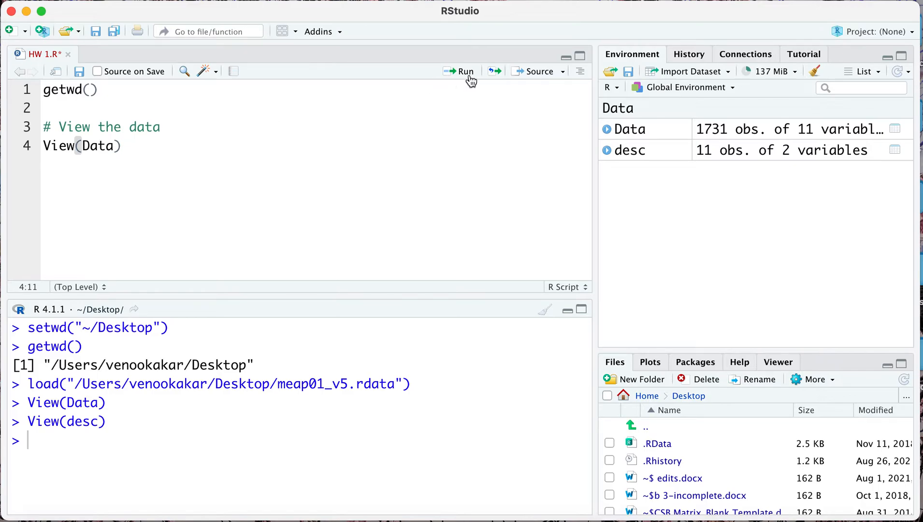
click(465, 72)
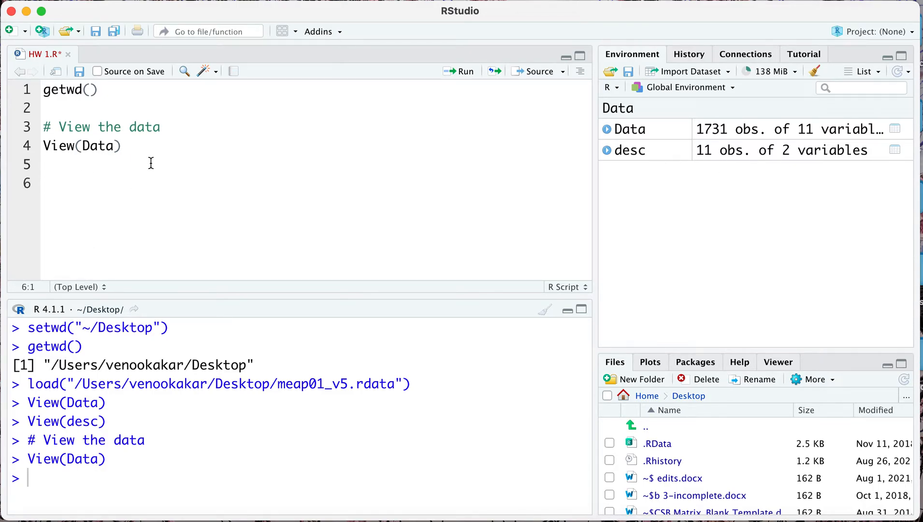
- Add head(Data) to the script and run it to print the first rows
text(head(d)
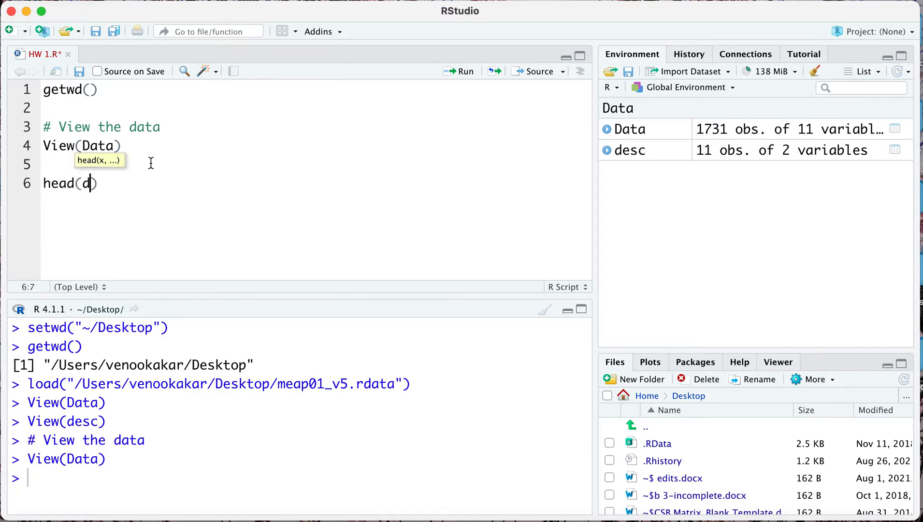
text(ata)
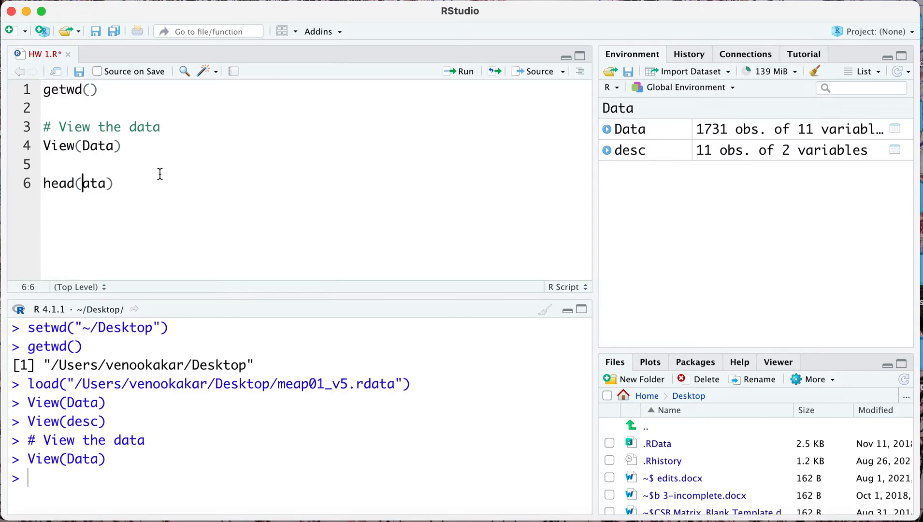
text(D)
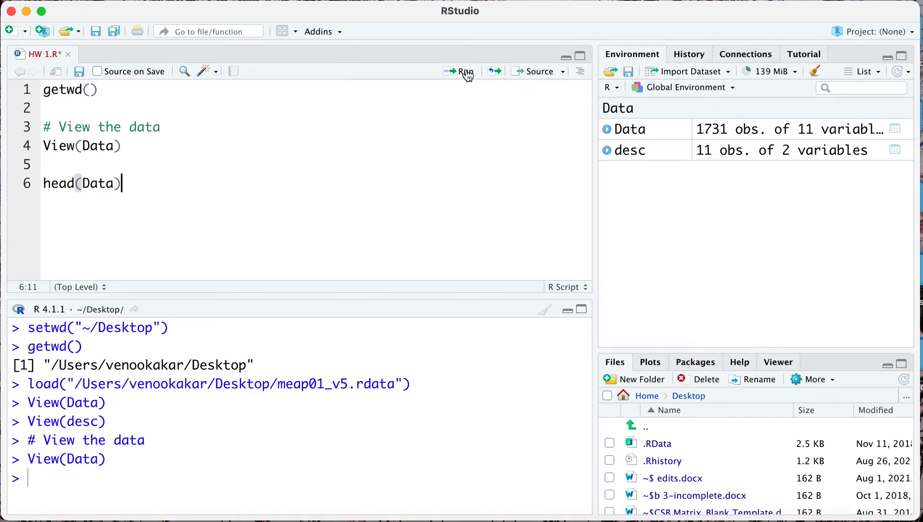
click(464, 71)
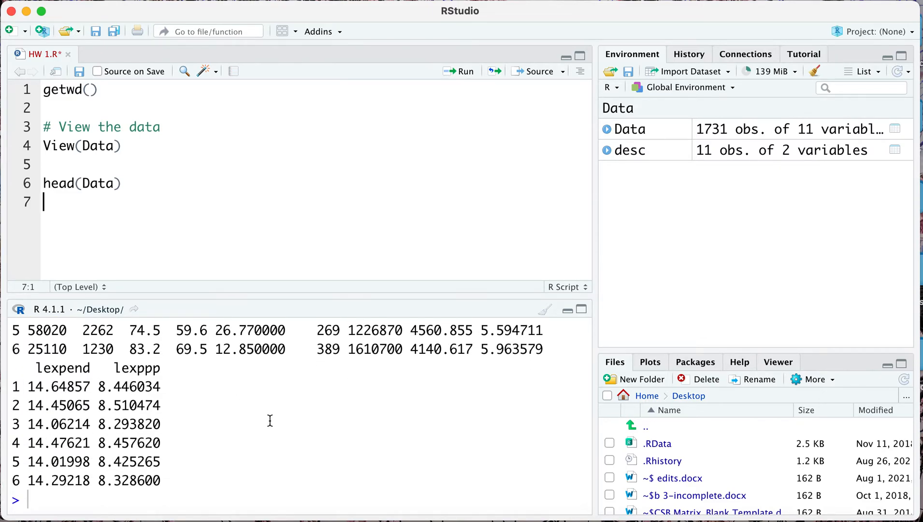
- Add tail(Data), run it, then change it to tail(Data, 10) and run again
text(tail)
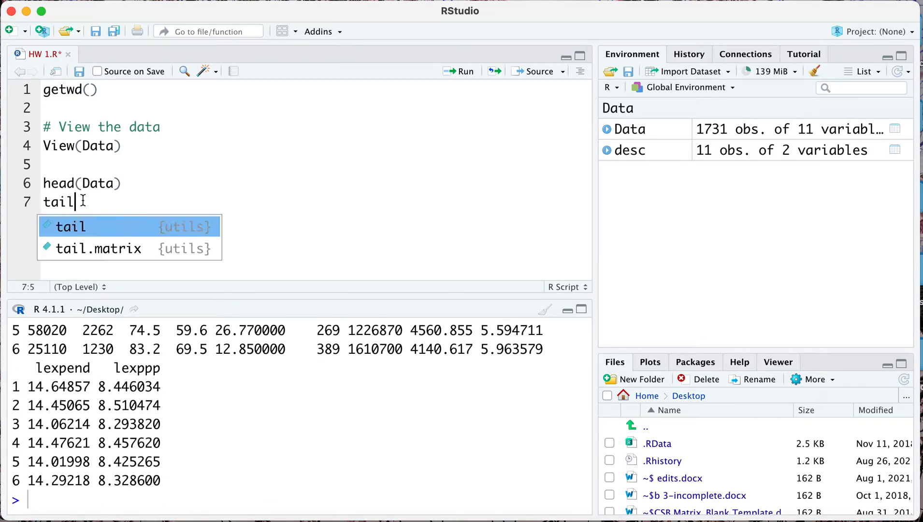
text((Data))
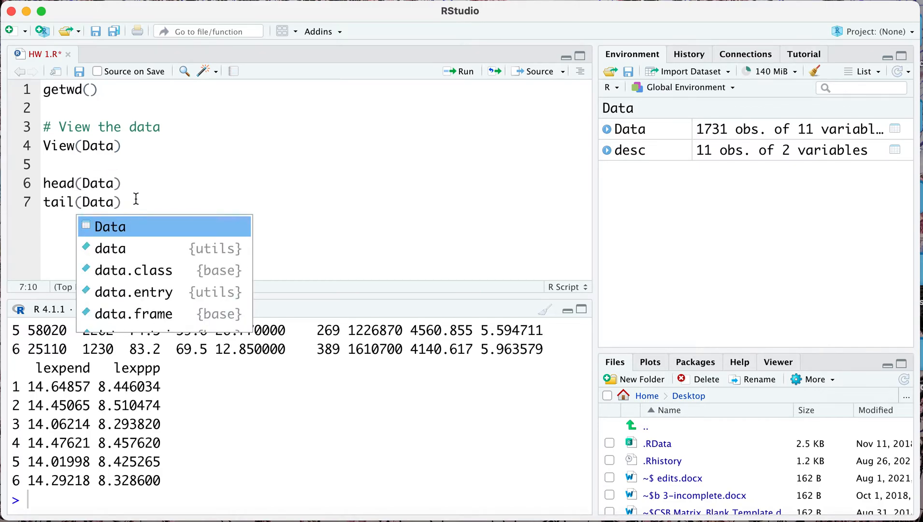
click(465, 71)
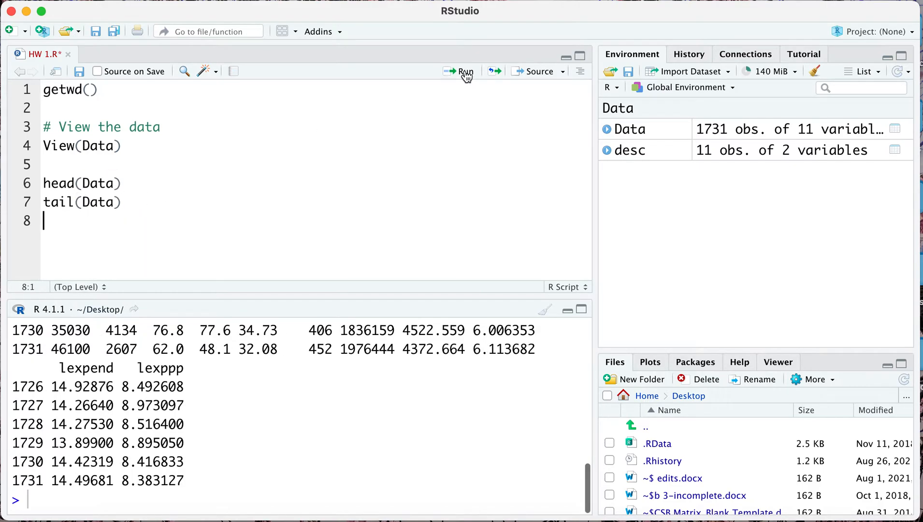
mouse_move(68, 471)
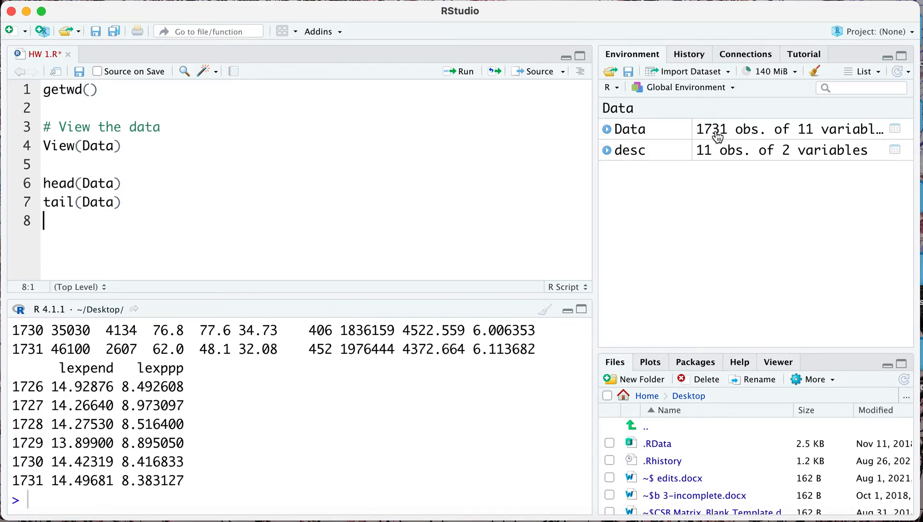
mouse_move(14, 397)
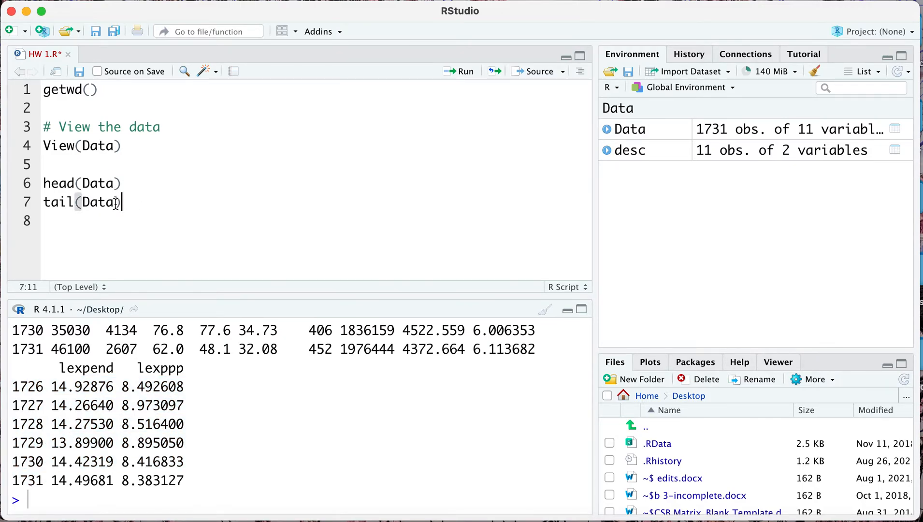
text(, 1)
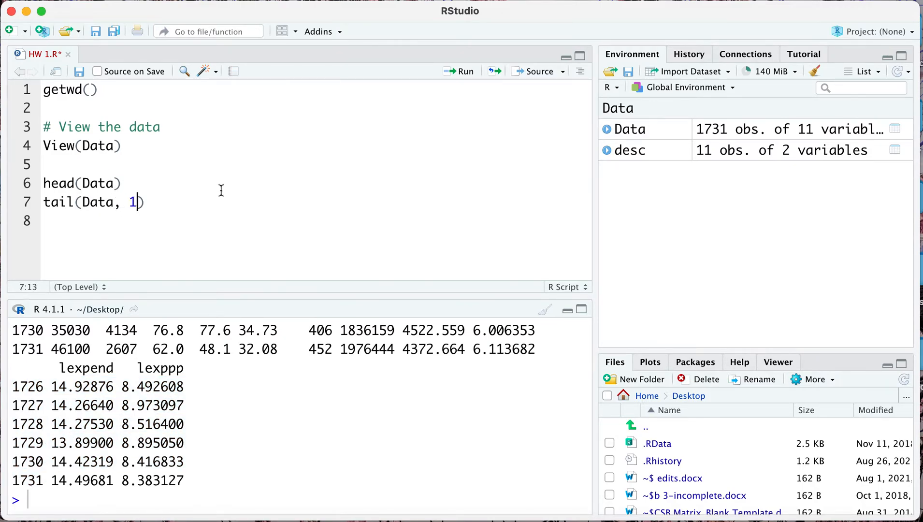
text(0)
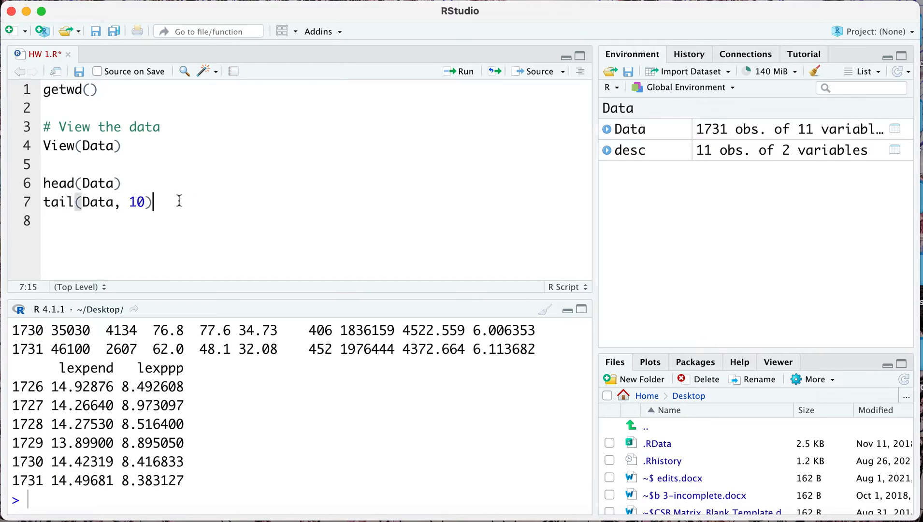
click(464, 71)
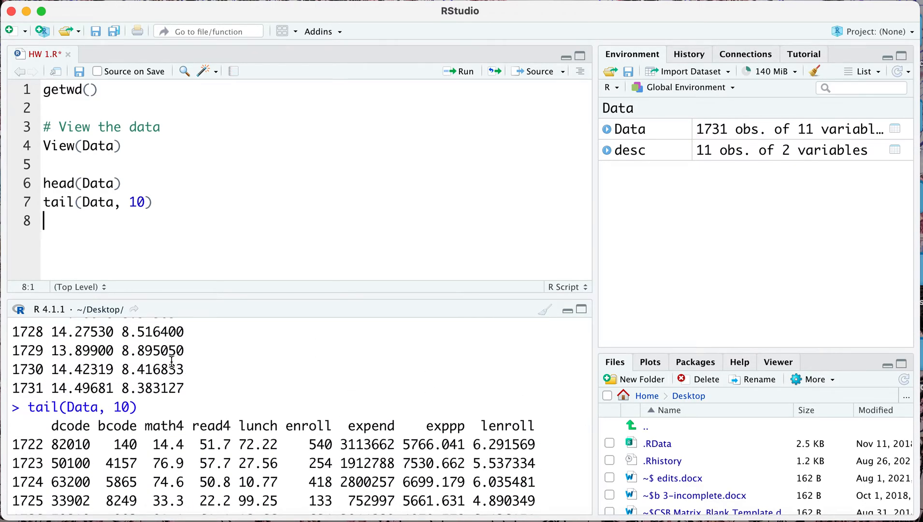
click(155, 202)
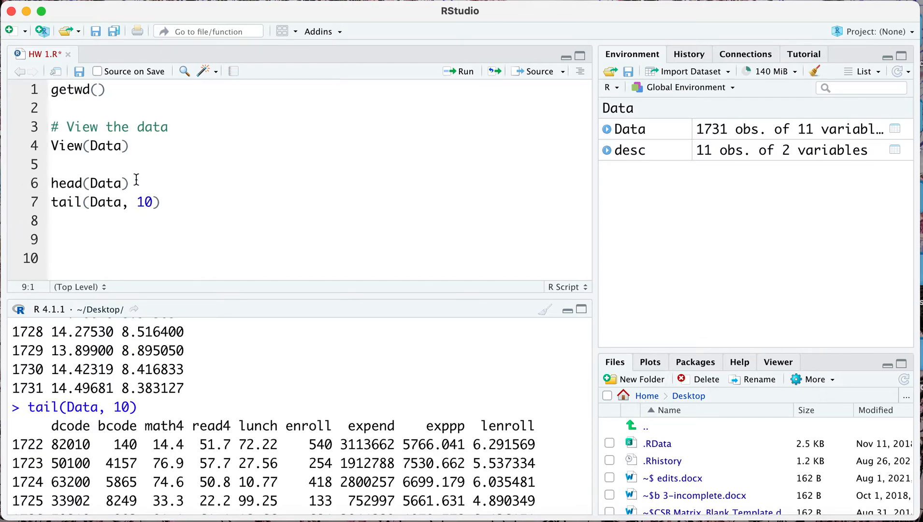
- Write str(Data) with a comment above it saying it shows the dataset's structure
text(str()
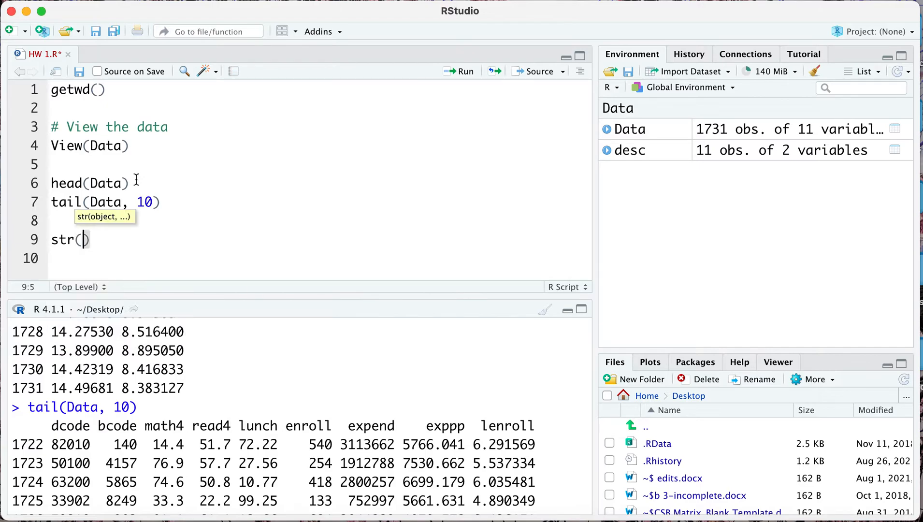
text(Data)
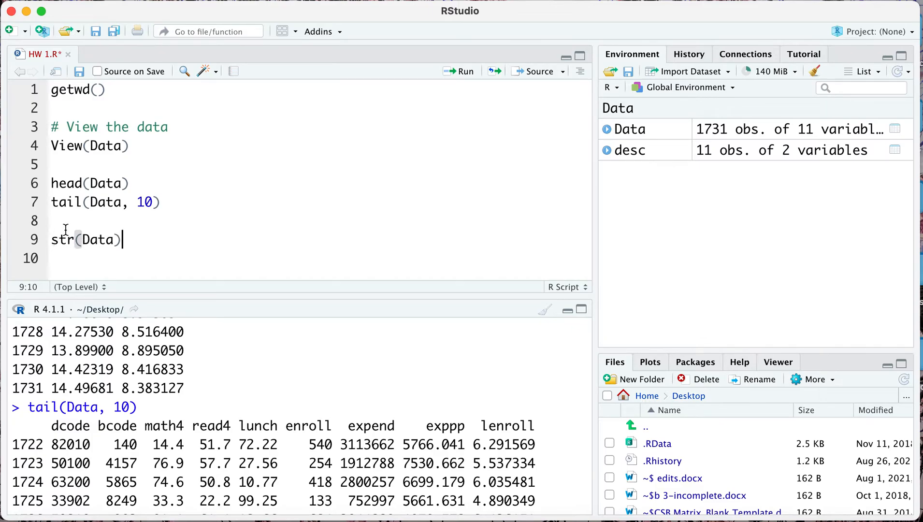
key(Enter)
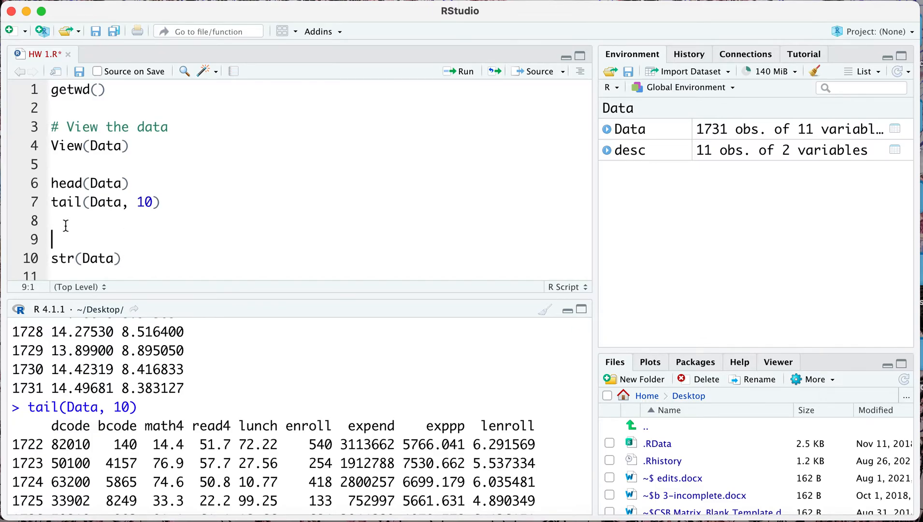
text(#)
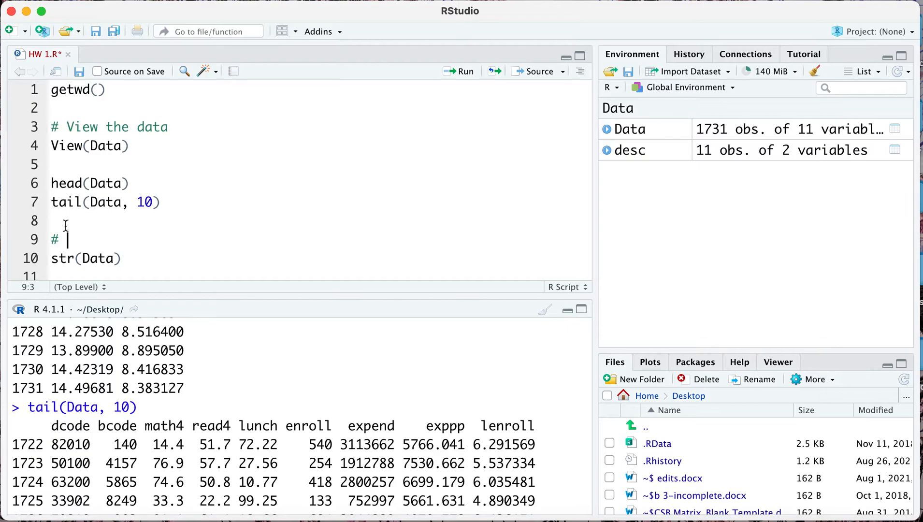
text(This sto)
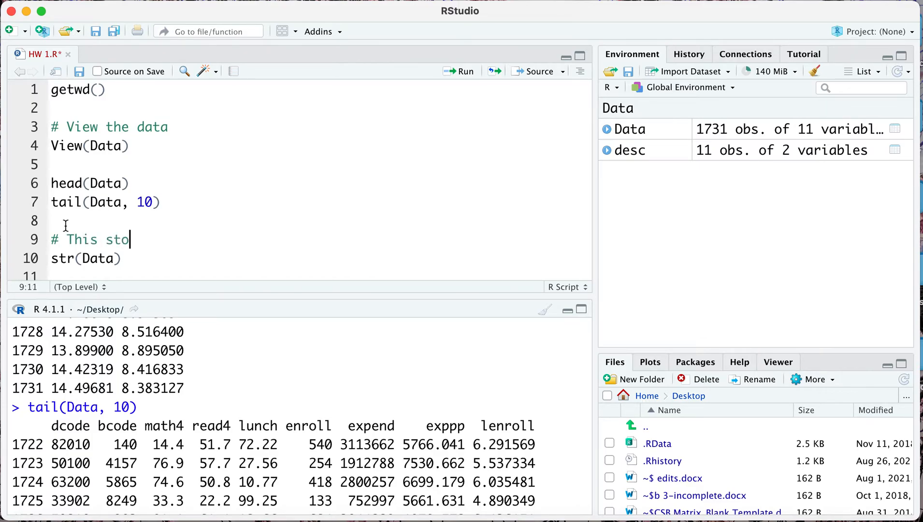
text(how)
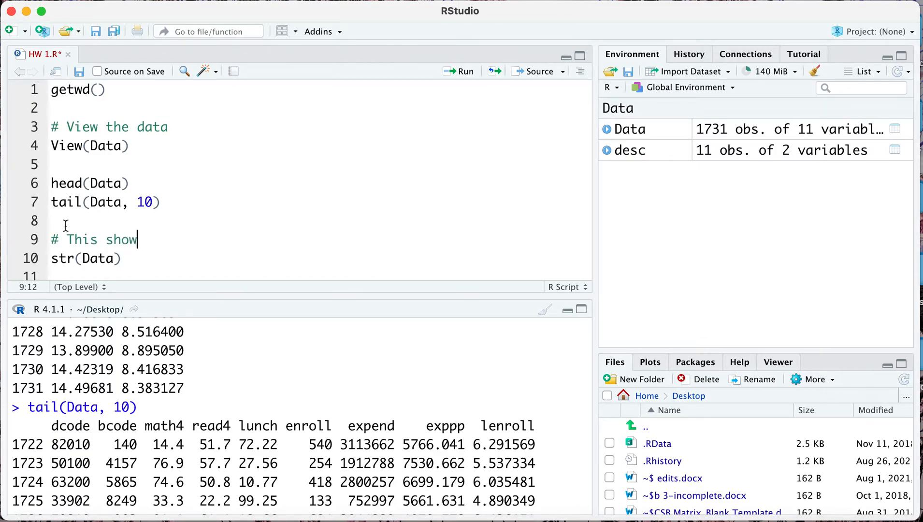
text(s us the str)
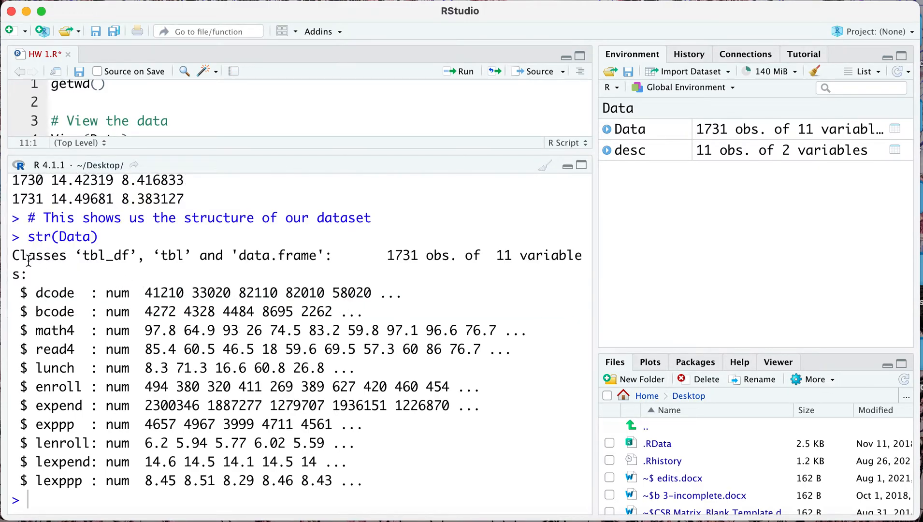
- Run both lines and point out Classes and dcode in the structure output
double_click(39, 255)
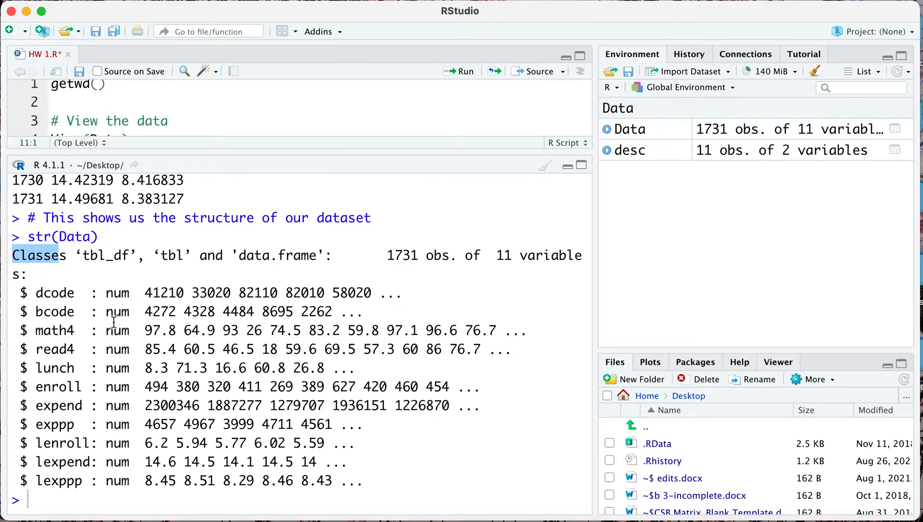
double_click(52, 293)
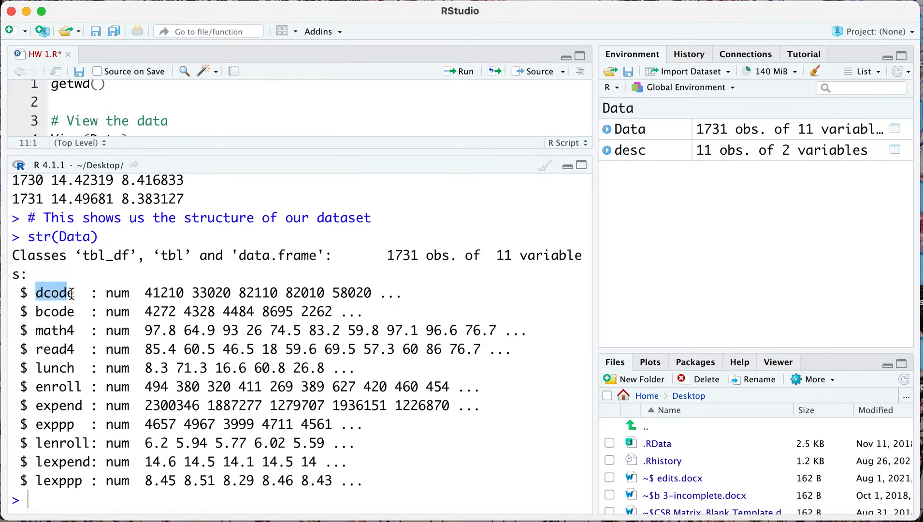
double_click(118, 293)
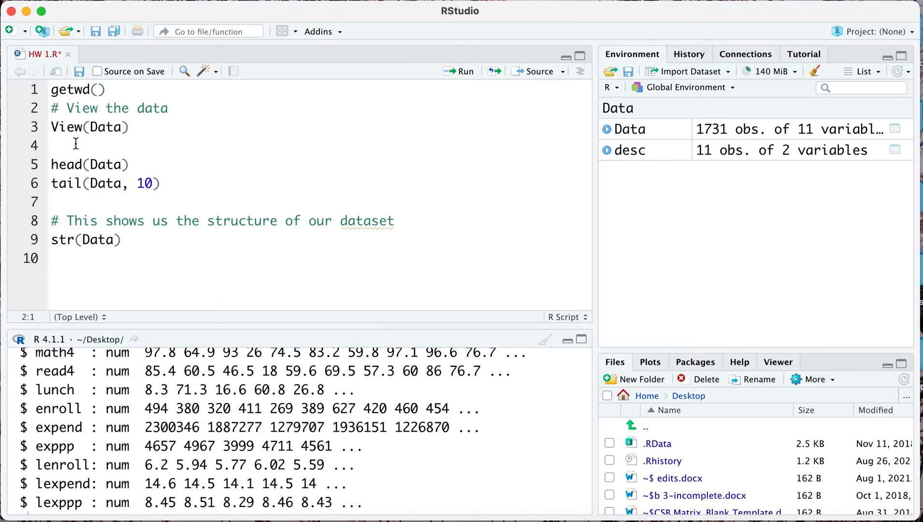
- Tidy blank lines and write a comment about the dataset and exploring variables
key(Backspace)
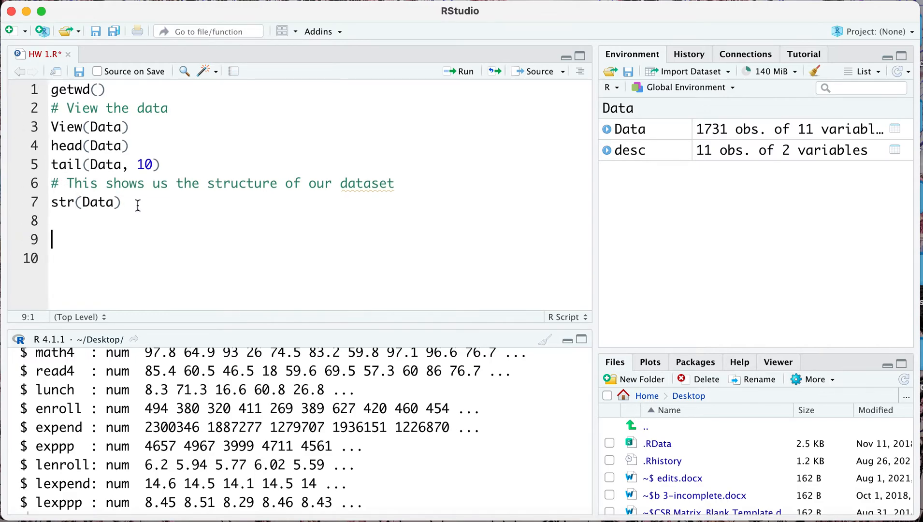
text(#)
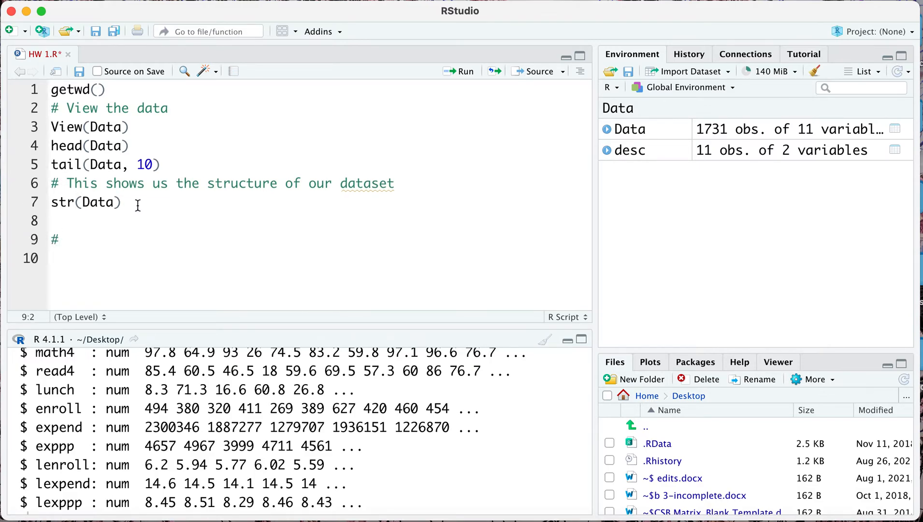
key(backspace)
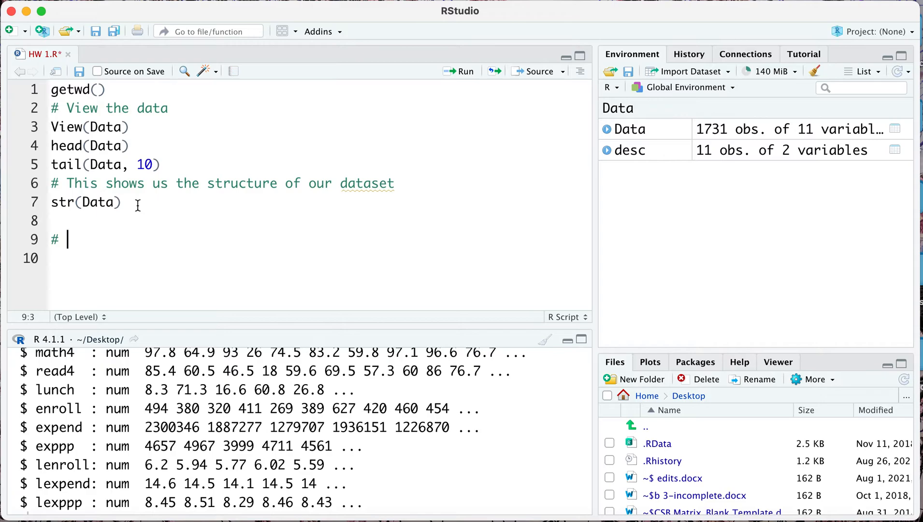
key(Backspace)
text( Reach into our)
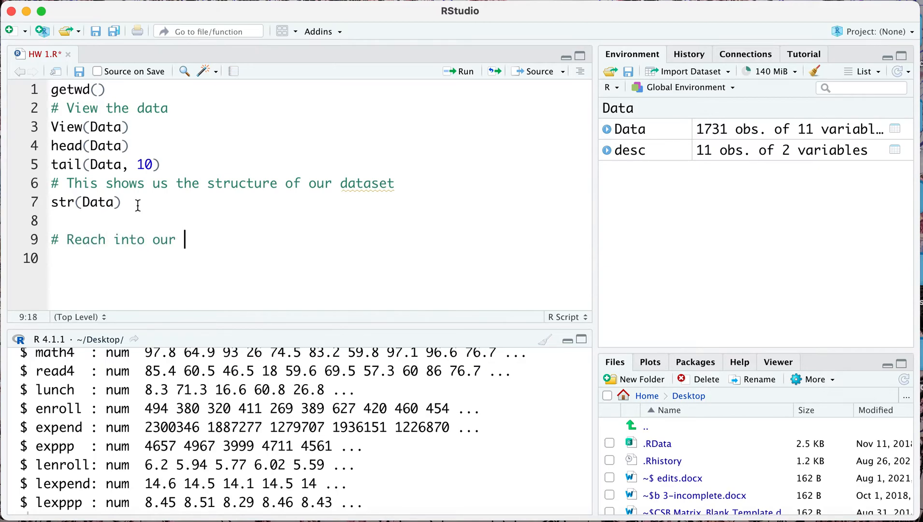
text(dataset and)
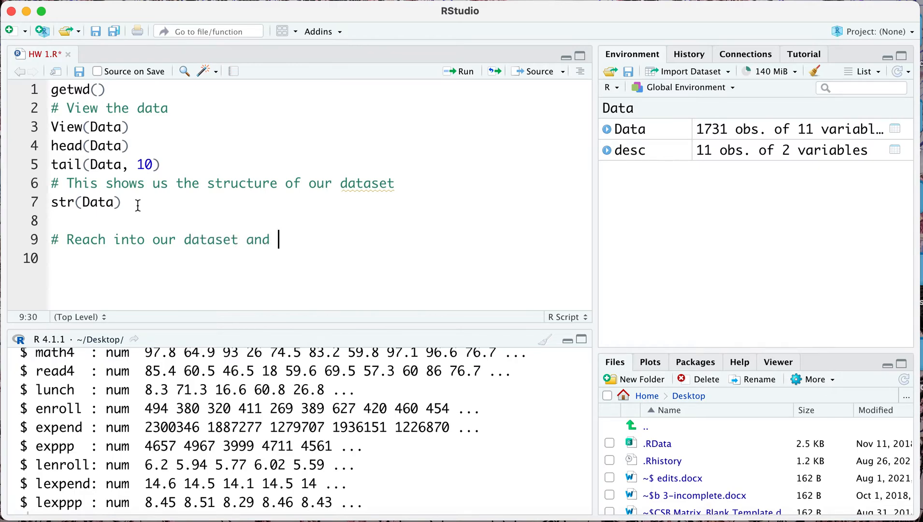
text(explore)
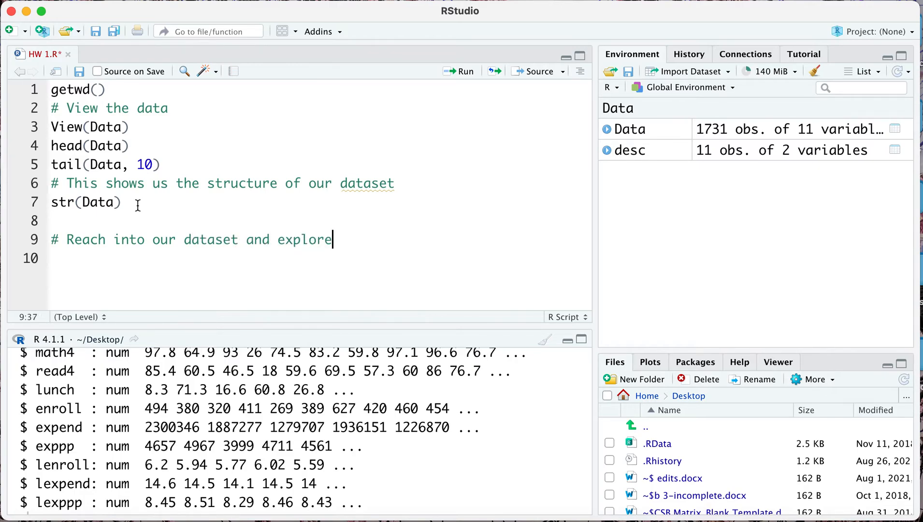
text(variables)
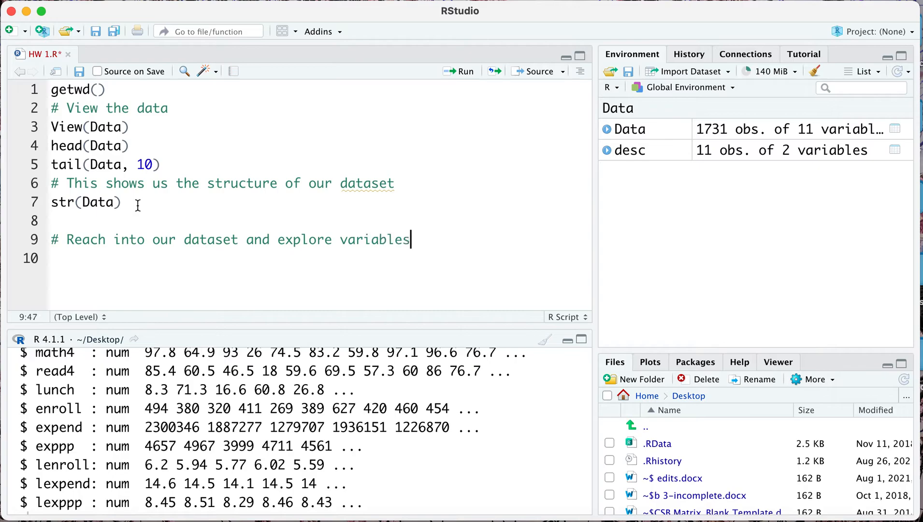
key(enter)
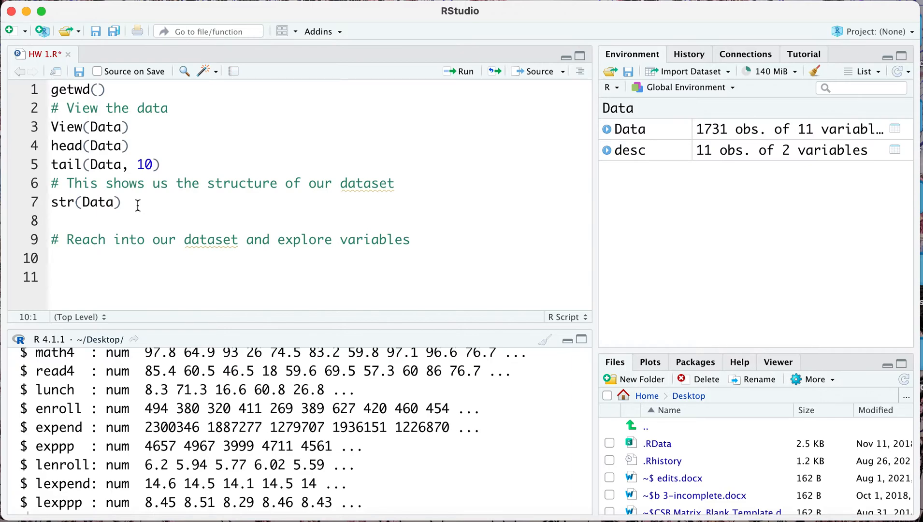
- Write a comment introducing the minimum value of math4
text(# Minimum va)
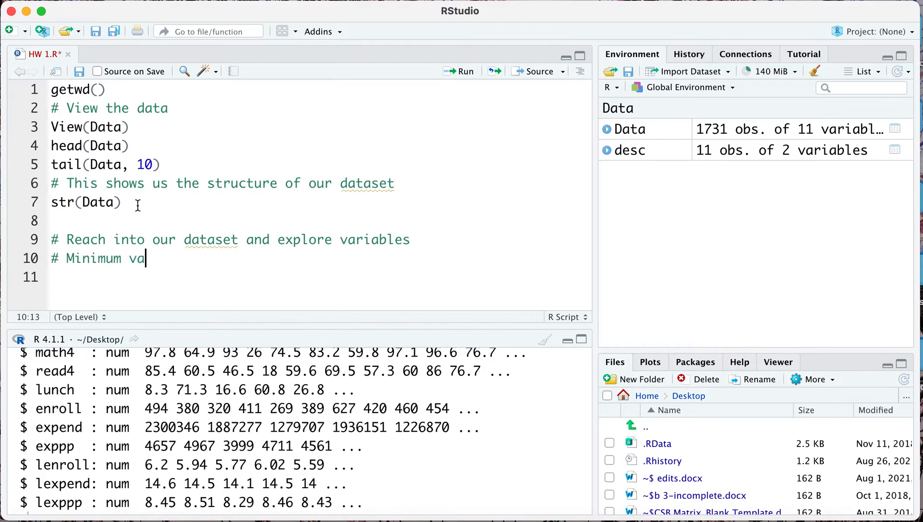
text(lue of the)
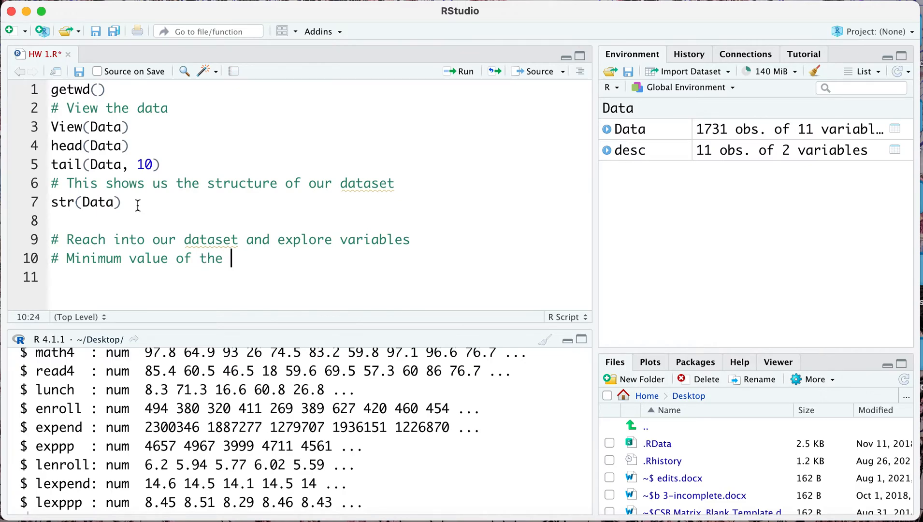
mouse_move(304, 263)
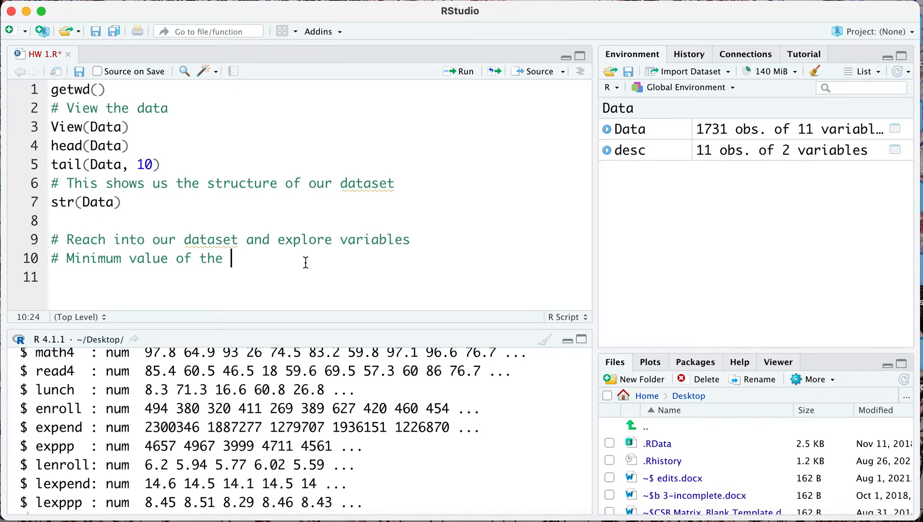
text(math4 variable)
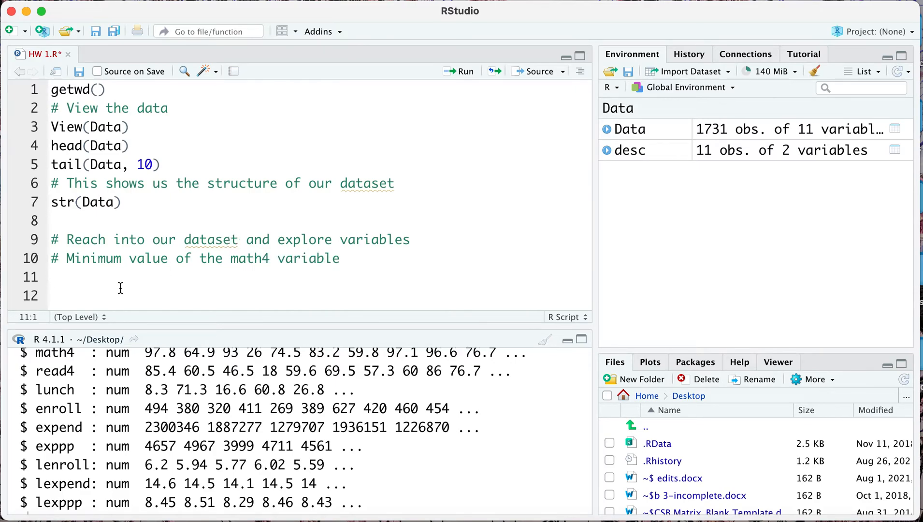
- Write min(Data) on line 11 and consult the Maxima and Minima help page via help("min")
text(min)
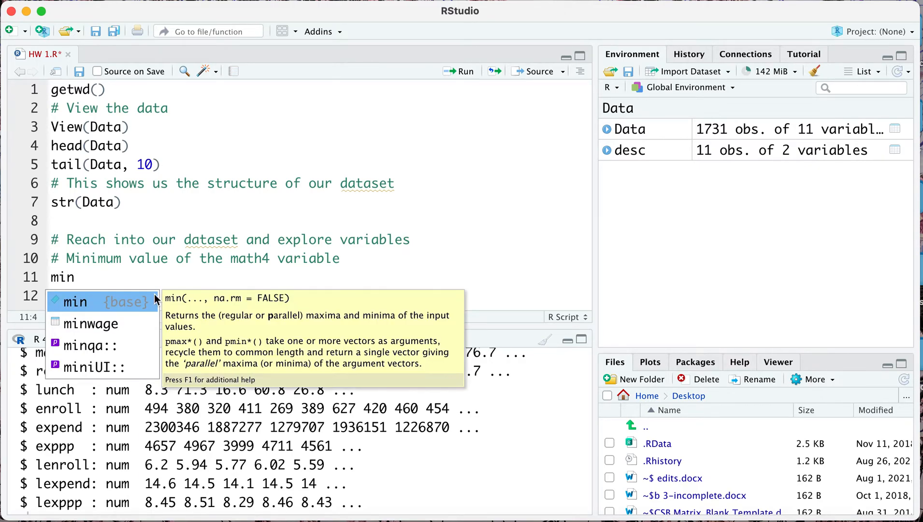
mouse_move(147, 312)
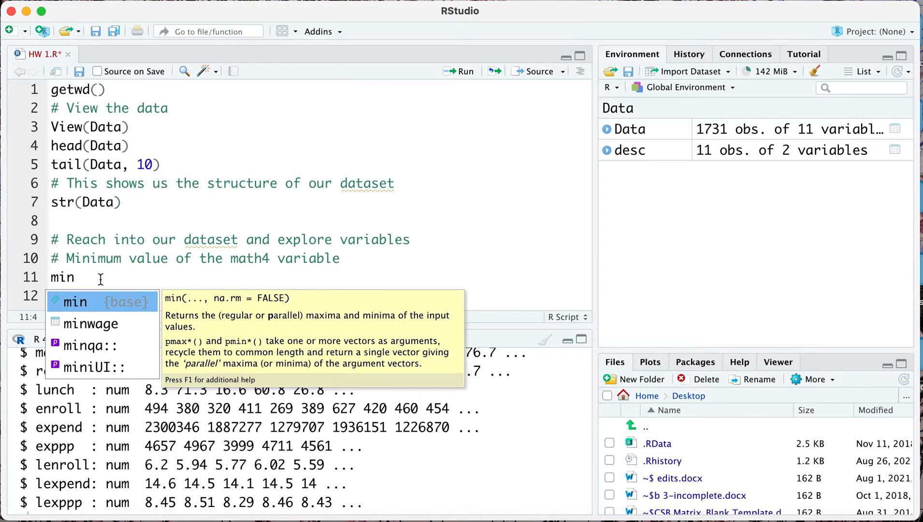
key(Down)
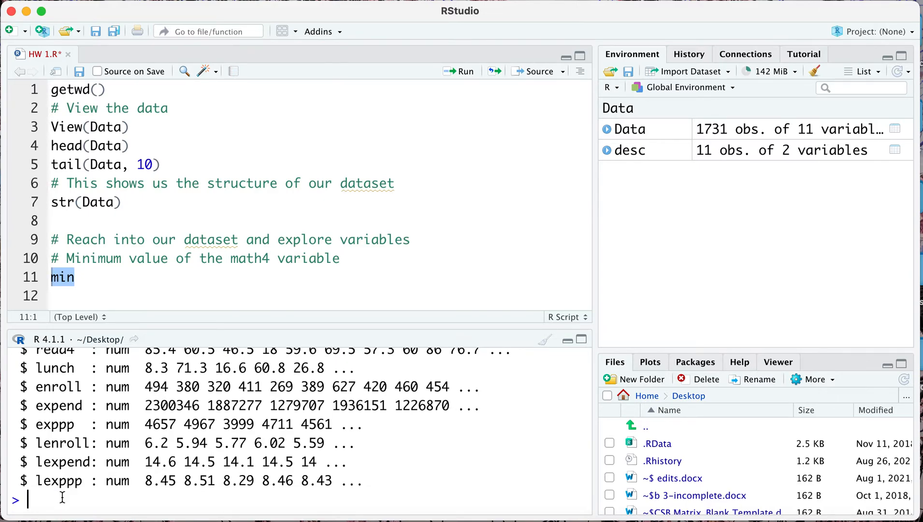
text(hea)
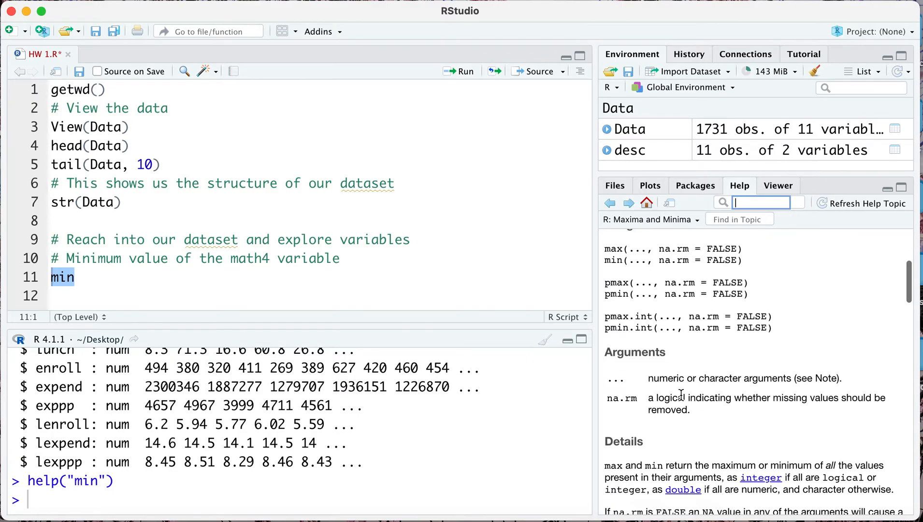
scroll(down, 3)
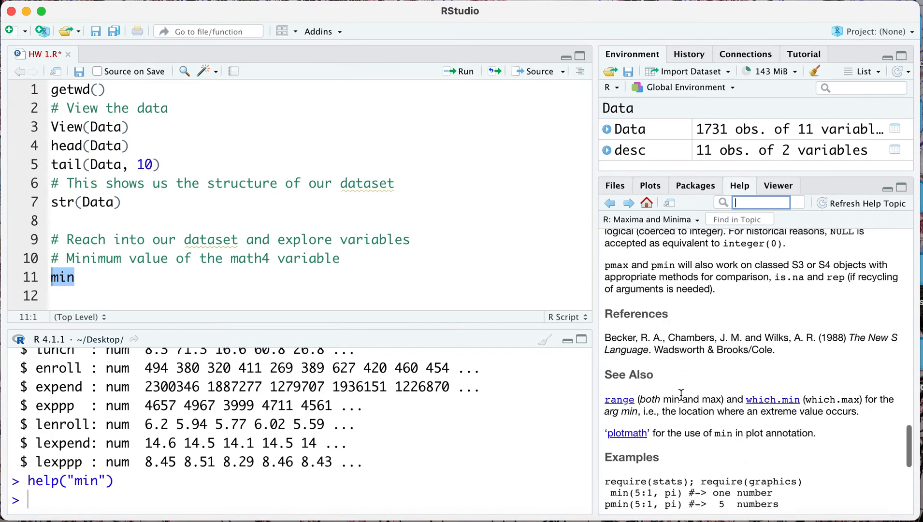
scroll(down, 3)
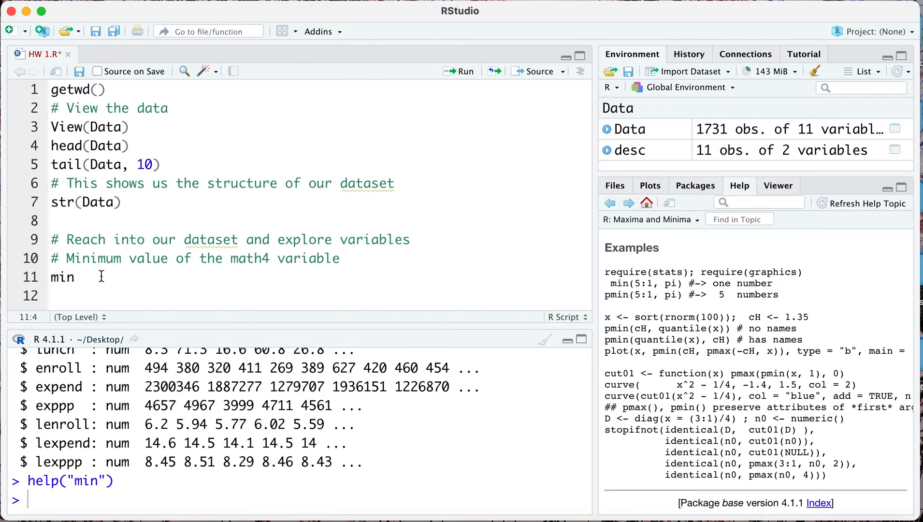
text((Data)
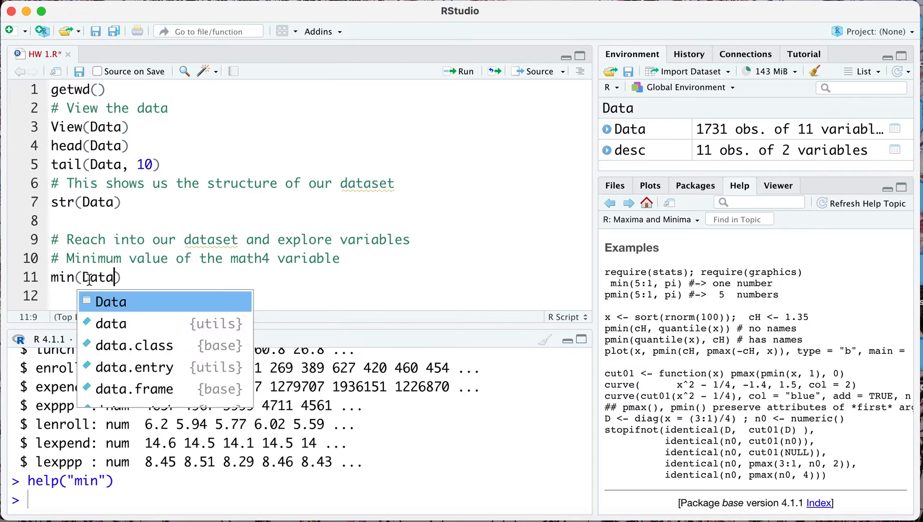
mouse_move(98, 277)
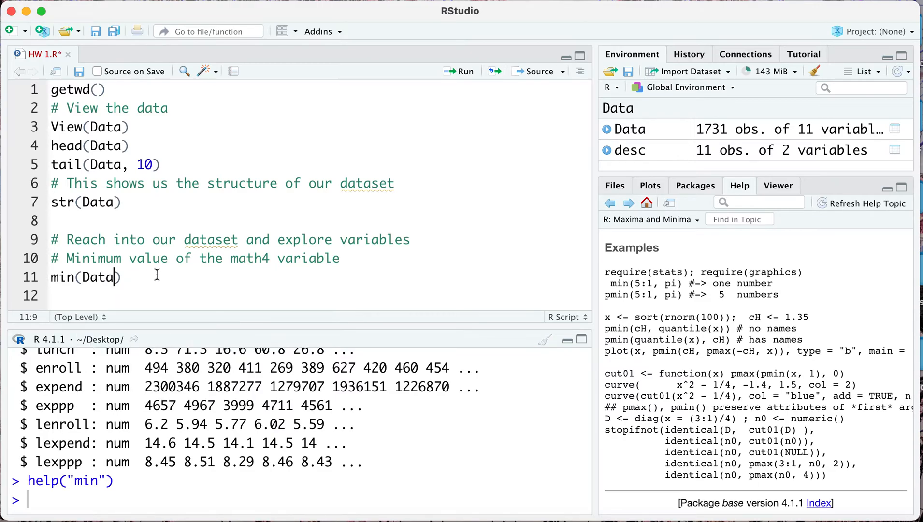
- Complete line 11 as min(Data$math4) by selecting the math4 column
text($)
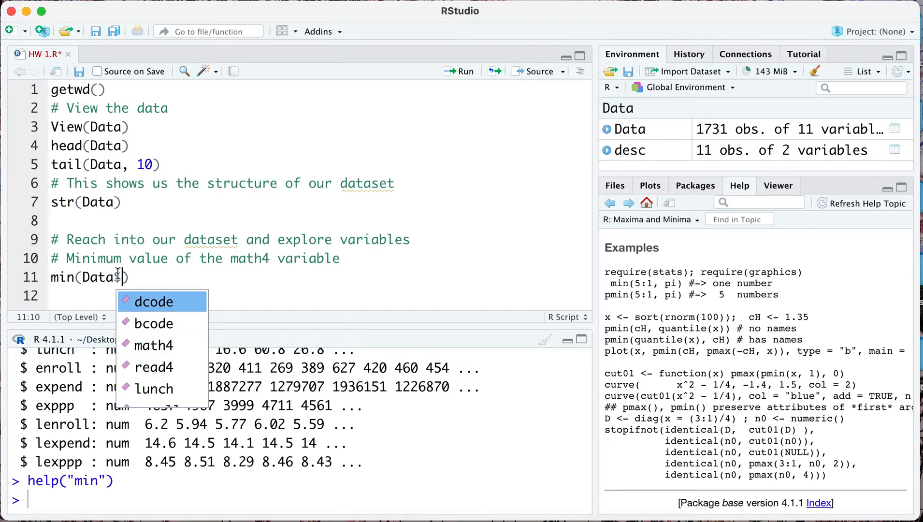
text($)
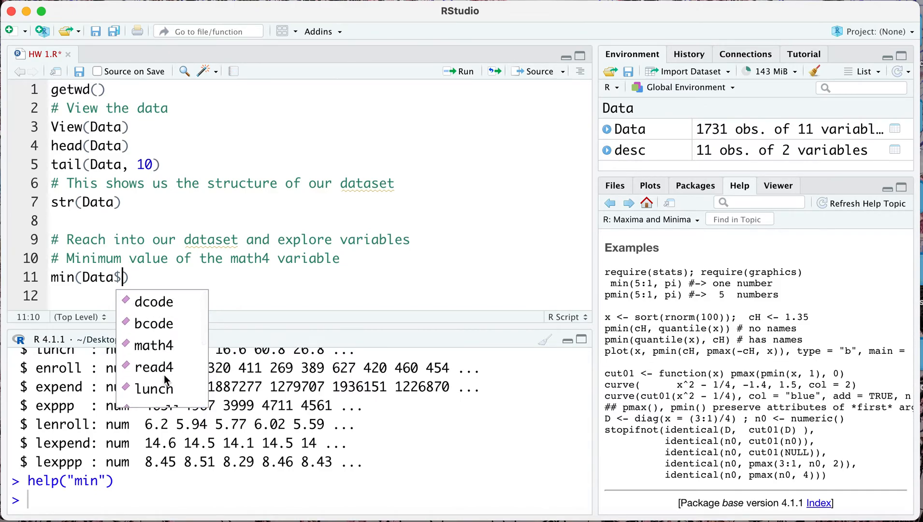
mouse_move(153, 345)
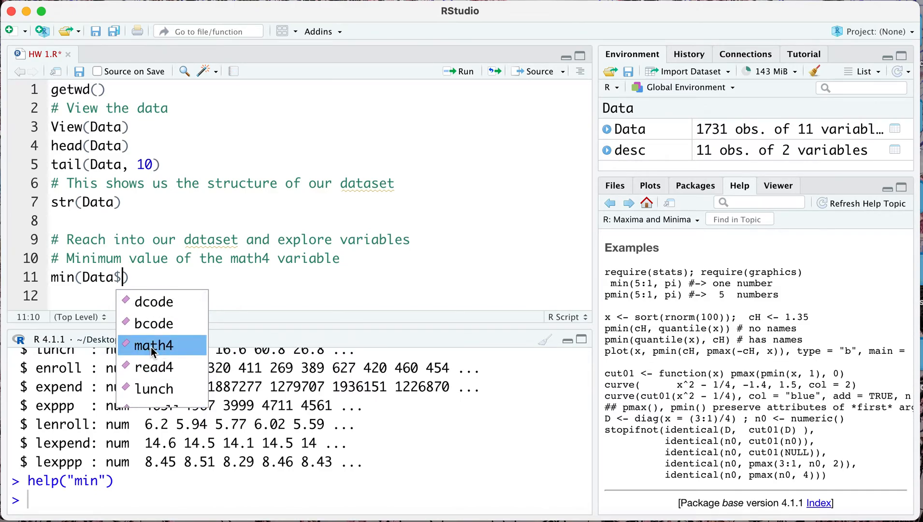
click(155, 345)
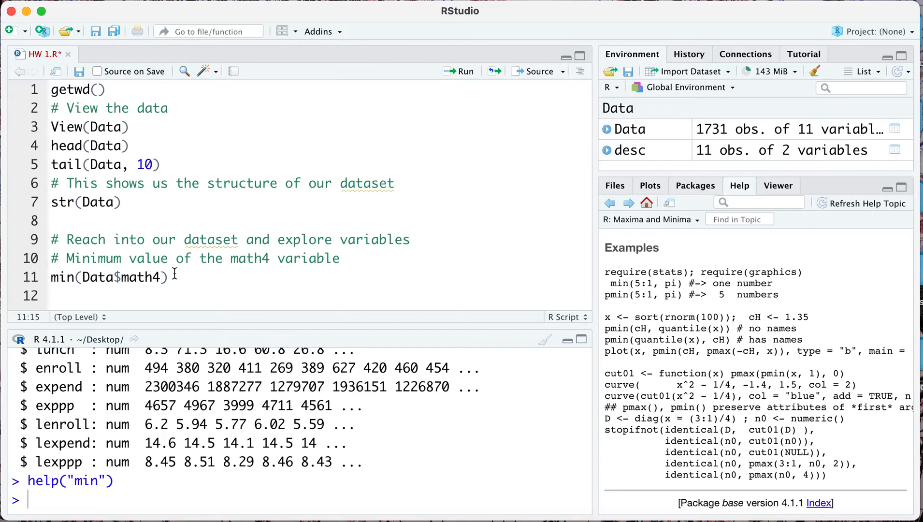
mouse_move(76, 277)
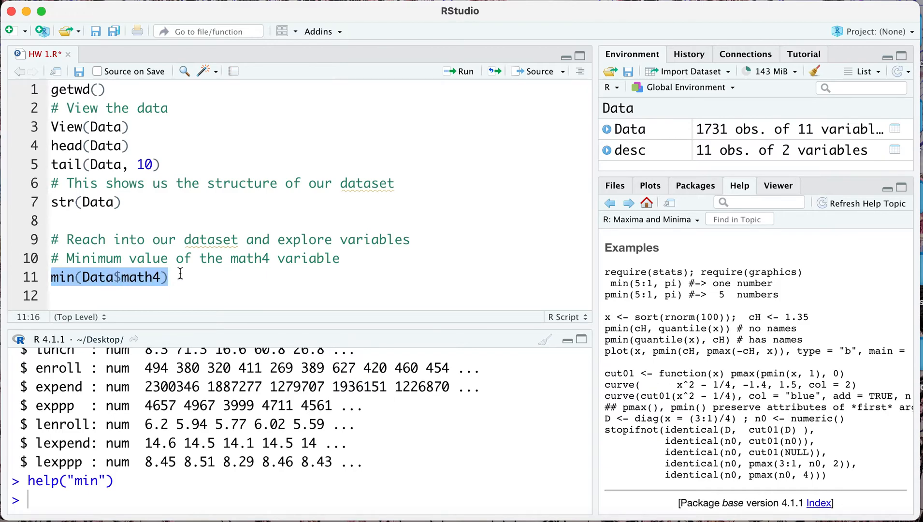
mouse_move(124, 278)
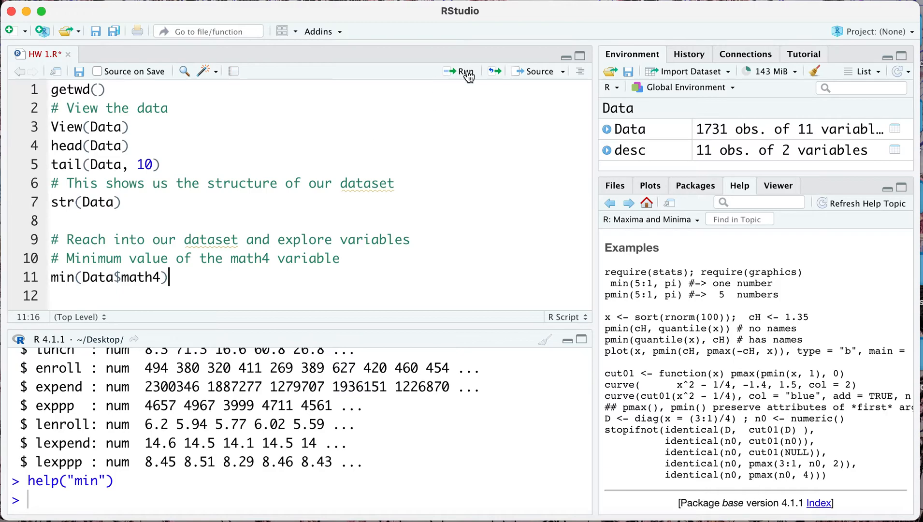
- Run min(Data$math4) returning 0 and add max(Data$math4) on line 12, returning 100
click(464, 71)
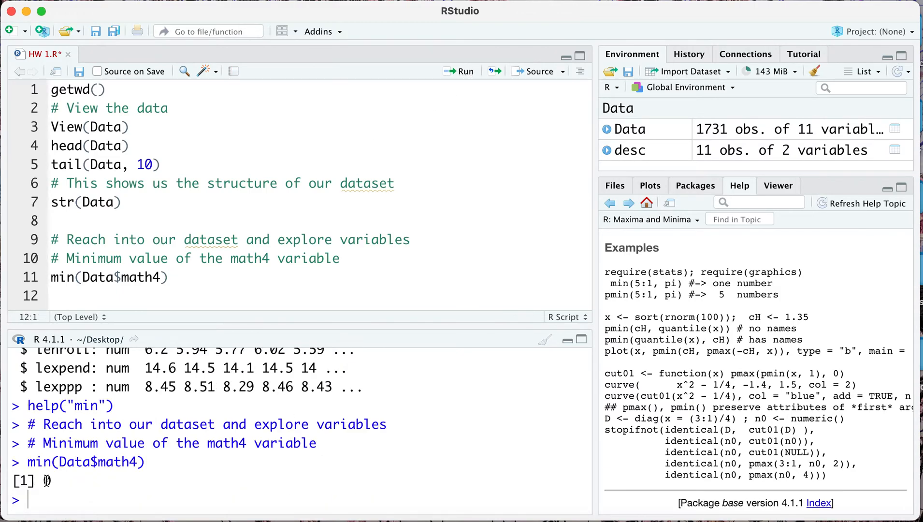
text(ma)
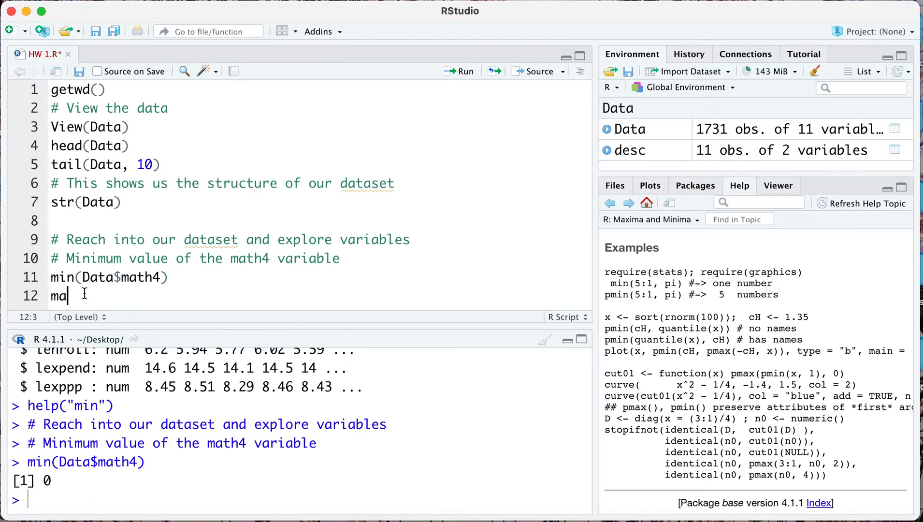
text(x()
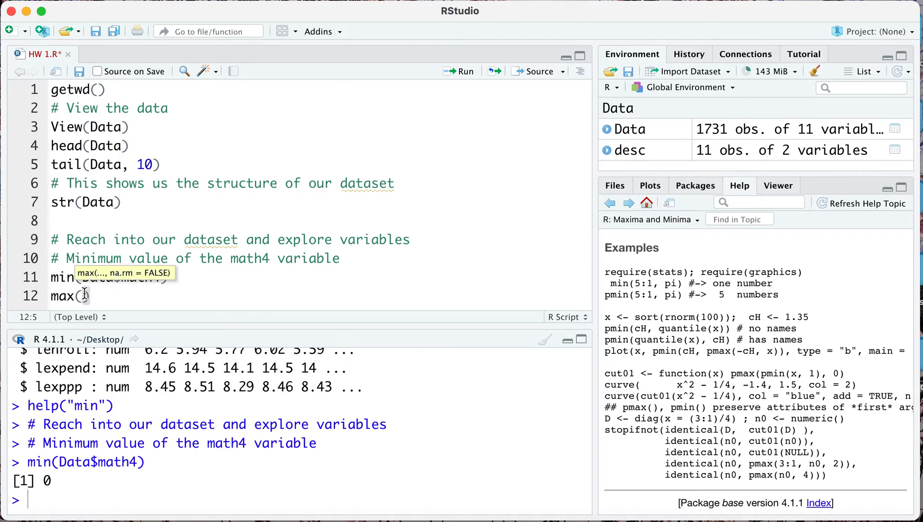
text(Data$math4)
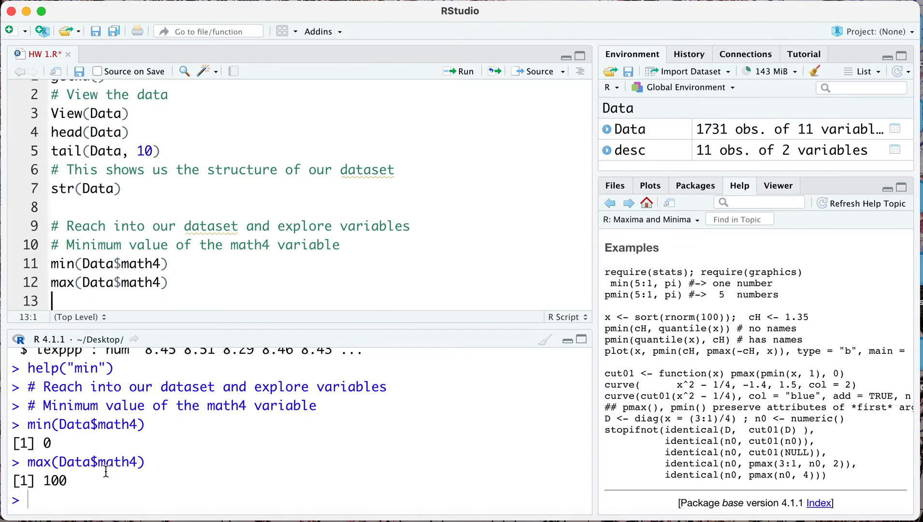
mouse_move(641, 164)
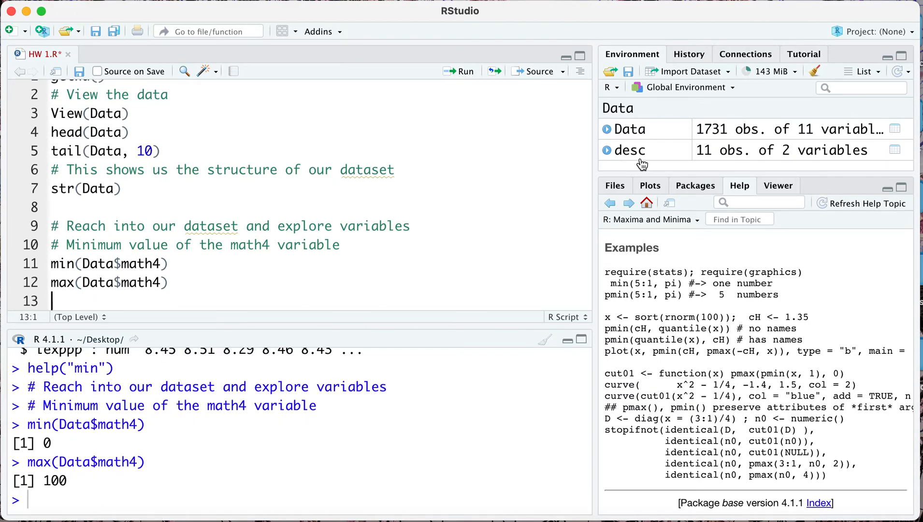
- Browse the desc variable-descriptions table with View(desc), then close it to return to HW 1.R
click(628, 150)
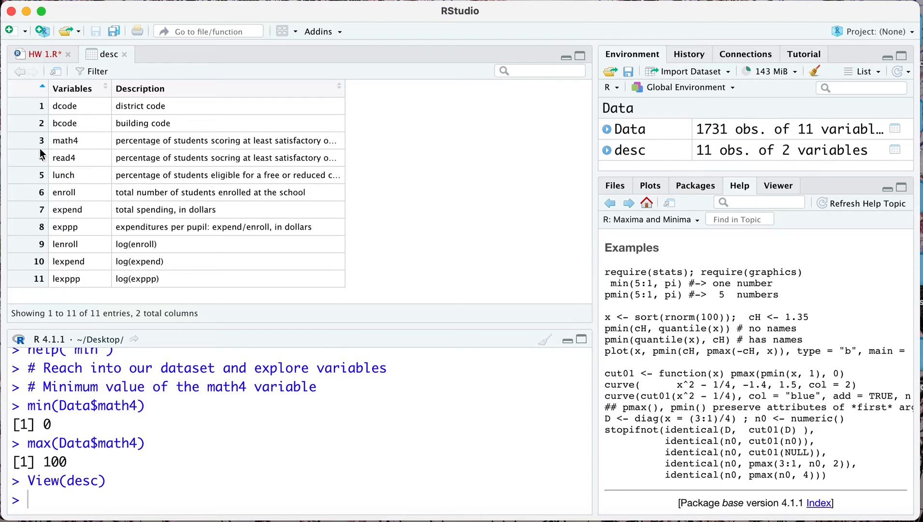
mouse_move(198, 145)
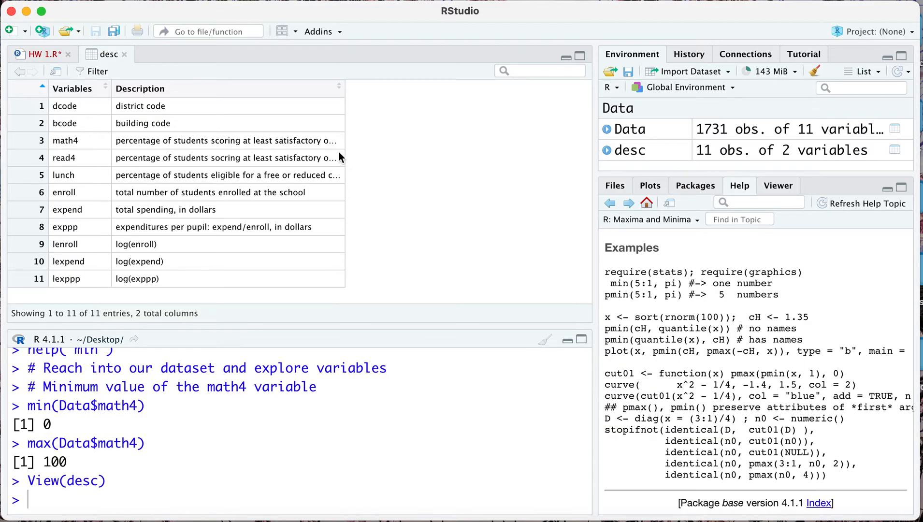
mouse_move(345, 293)
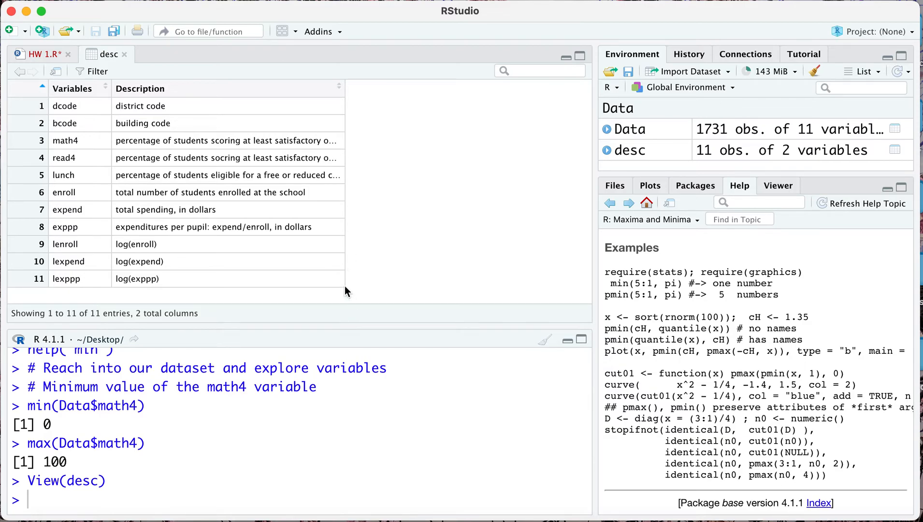
scroll(down, 3)
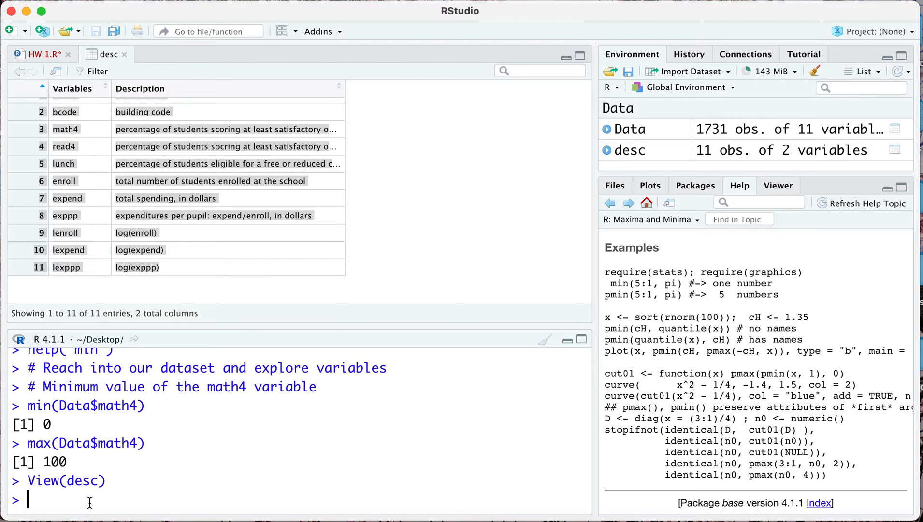
text(View()
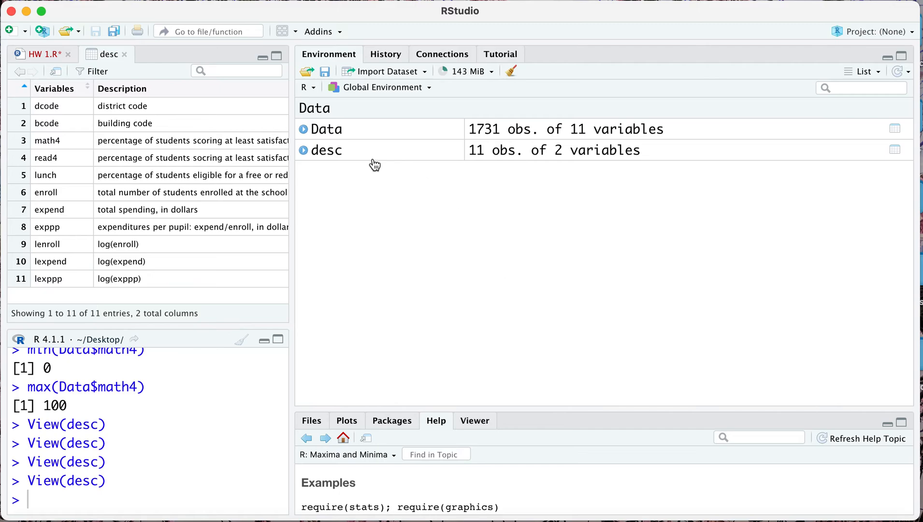
click(302, 149)
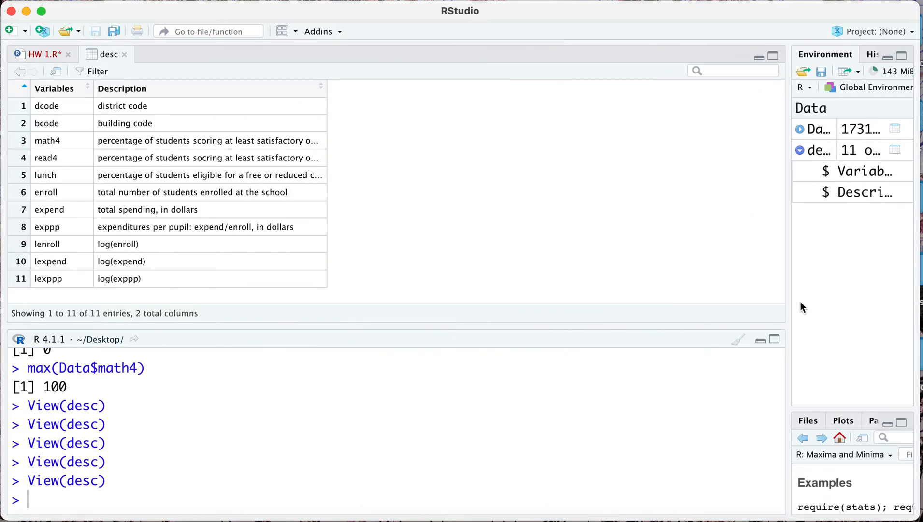
click(321, 88)
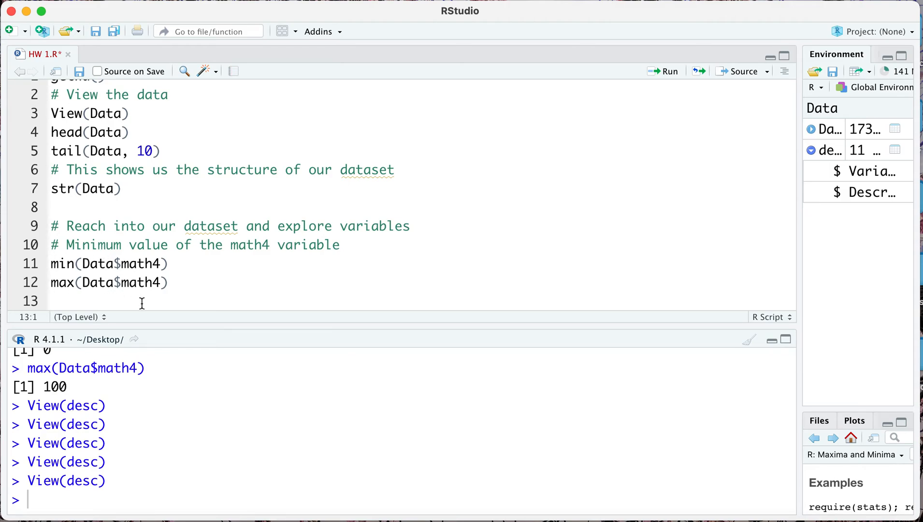
- Add range(Data$math4) on line 13 and run it, printing 0 100
text(ra)
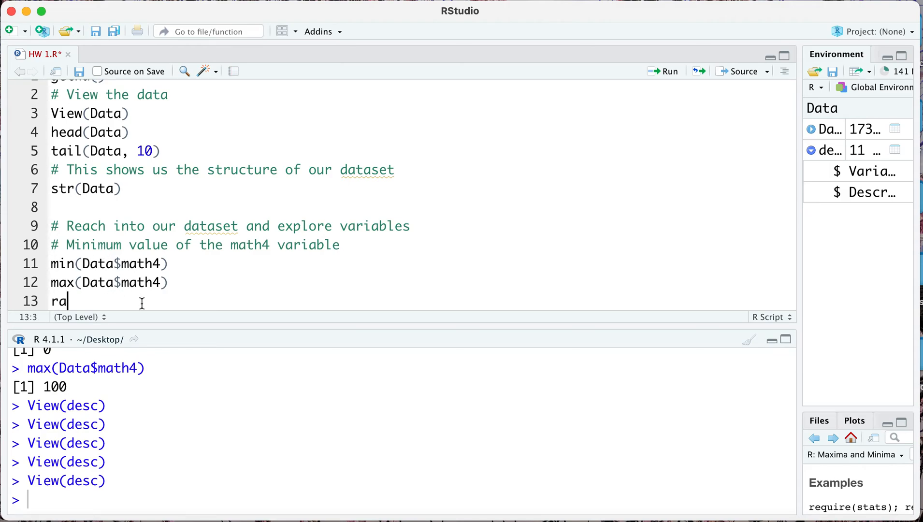
text(nge()
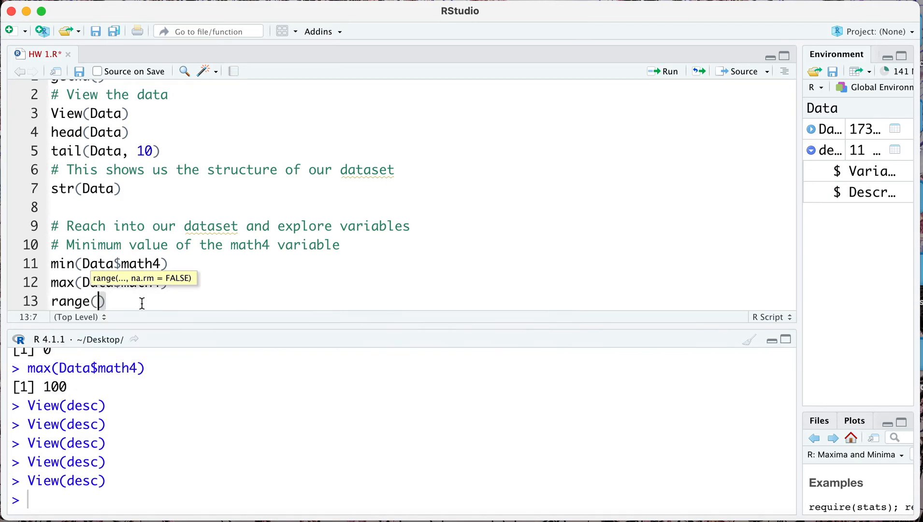
text(Data$math4)
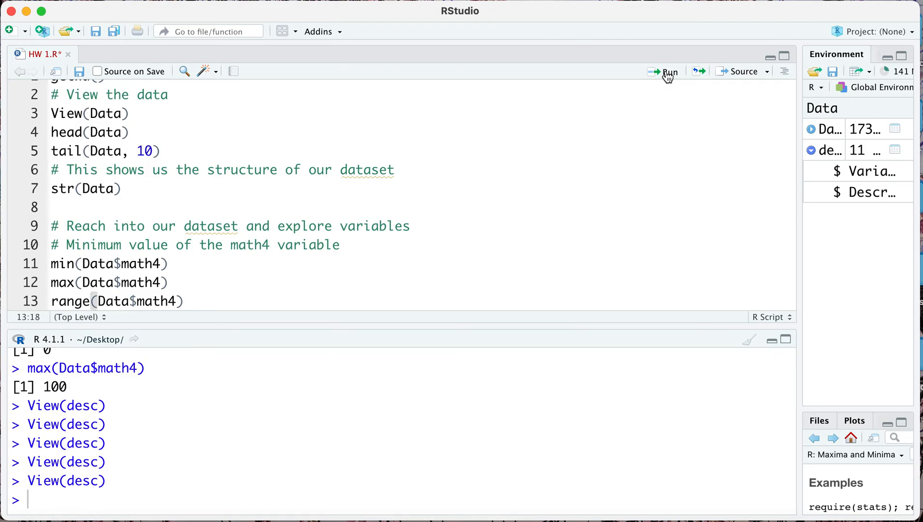
click(667, 72)
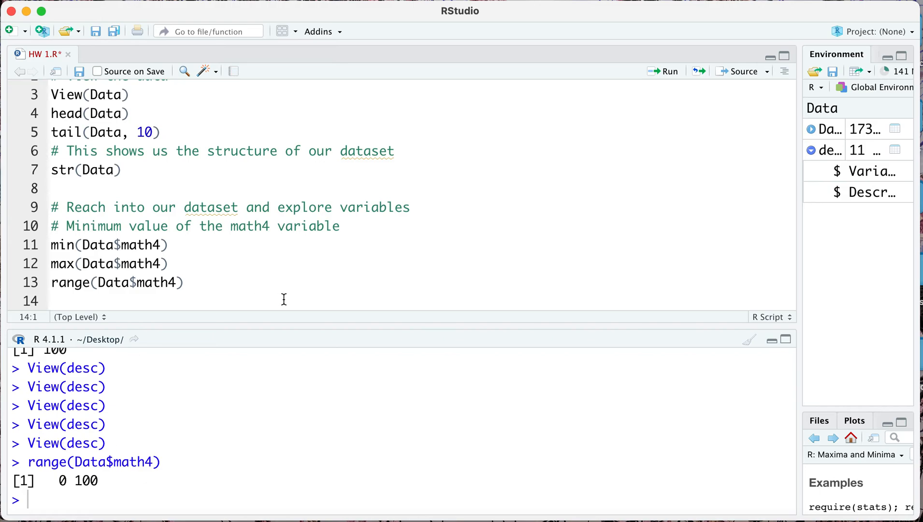
mouse_move(689, 244)
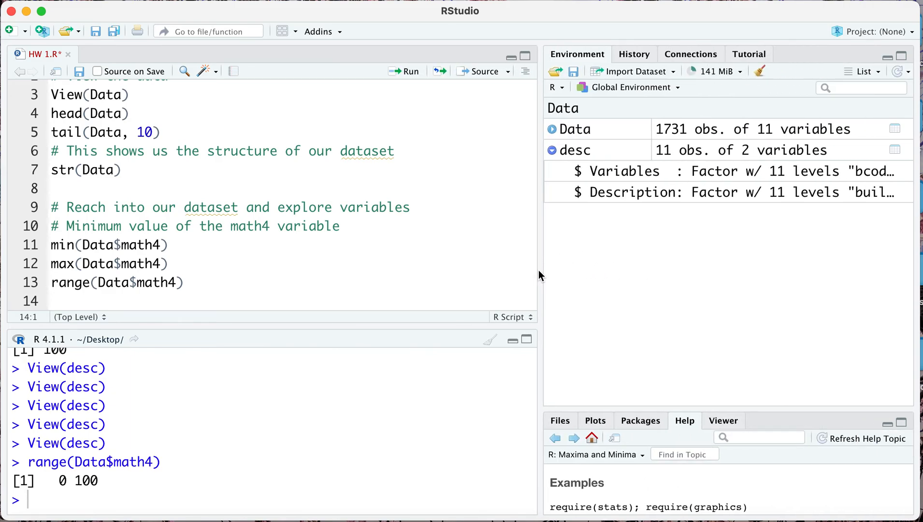
- Collapse desc's column details in the Environment pane and review the script
click(551, 150)
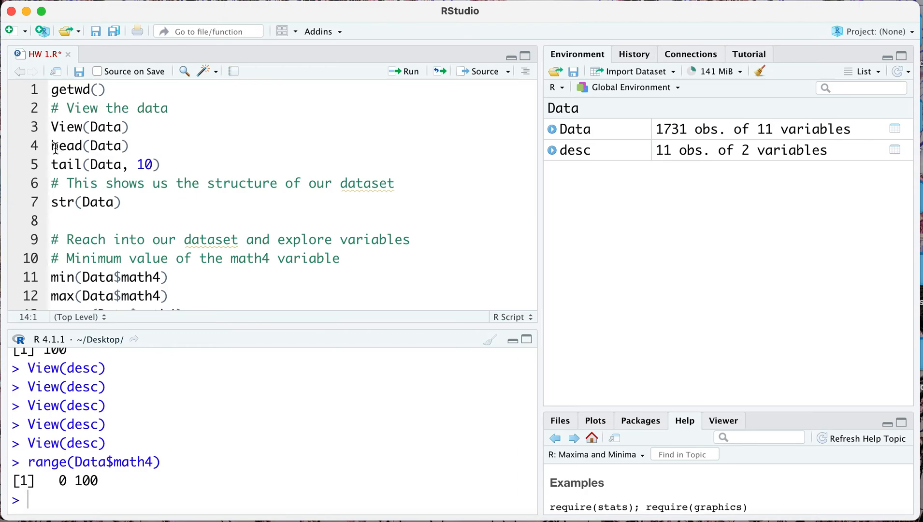
mouse_move(114, 145)
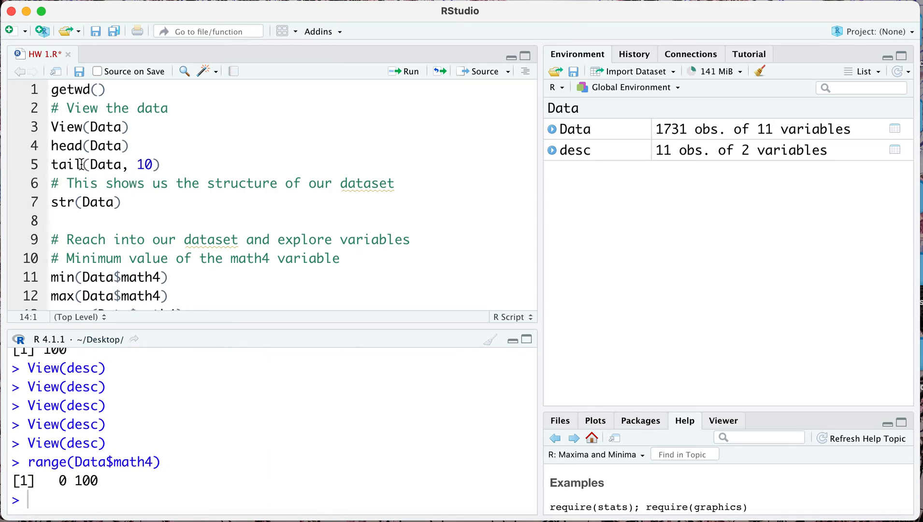
click(54, 202)
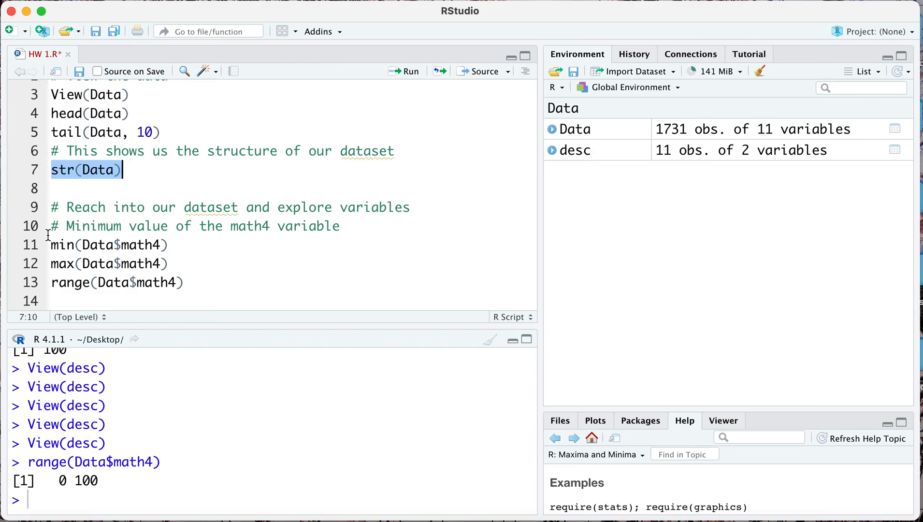
mouse_move(141, 220)
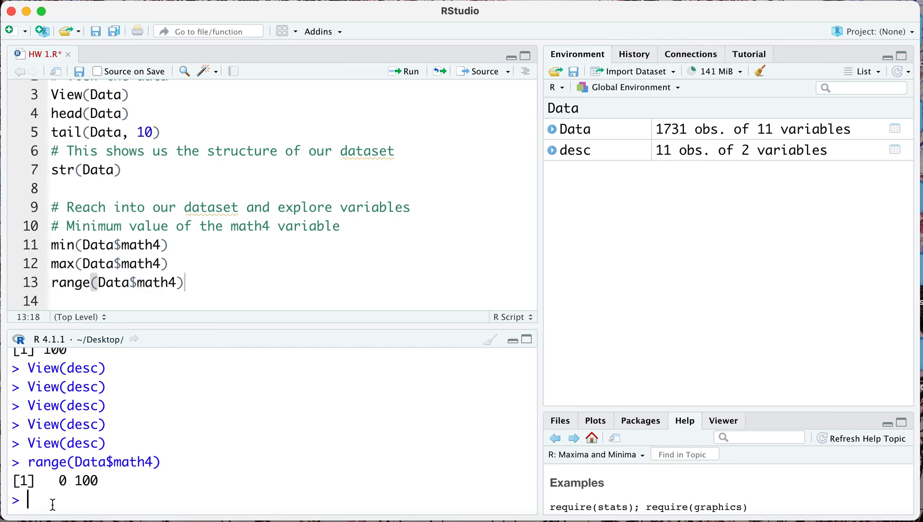
mouse_move(621, 135)
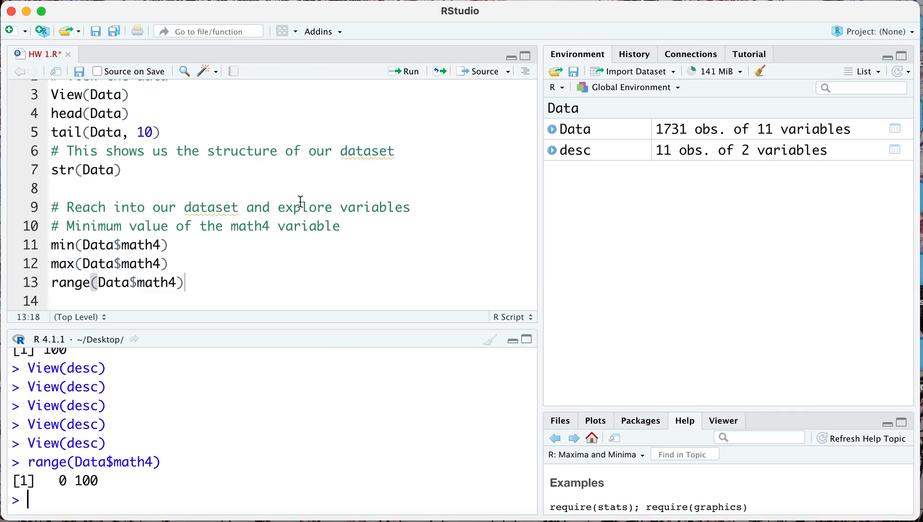
mouse_move(755, 83)
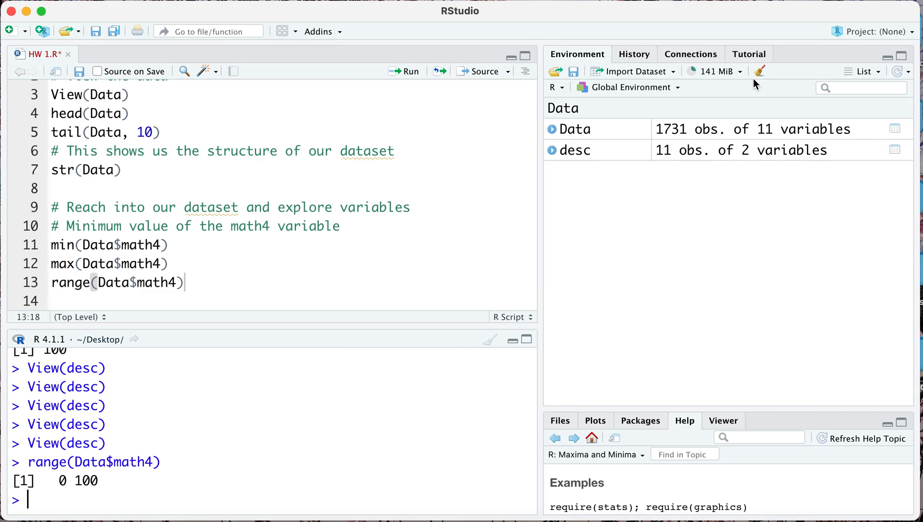
mouse_move(759, 72)
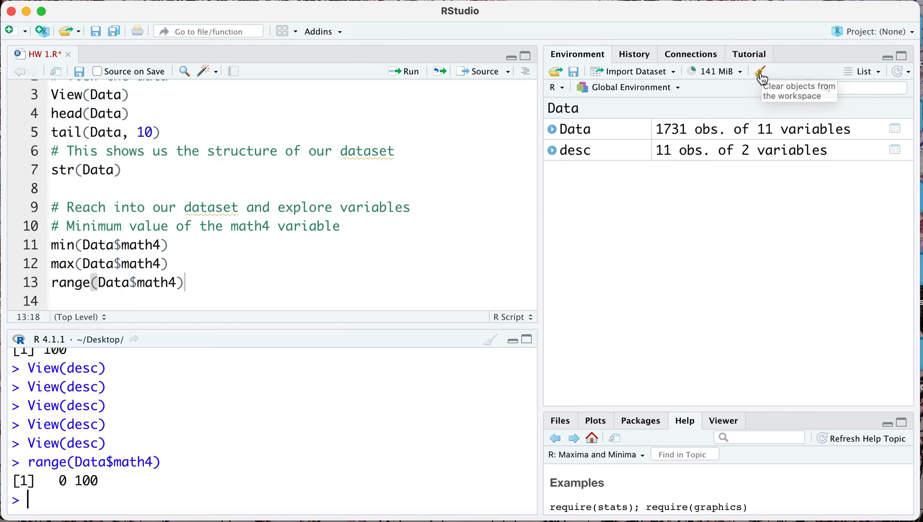
- Clear all objects from the workspace with the broom icon
click(761, 71)
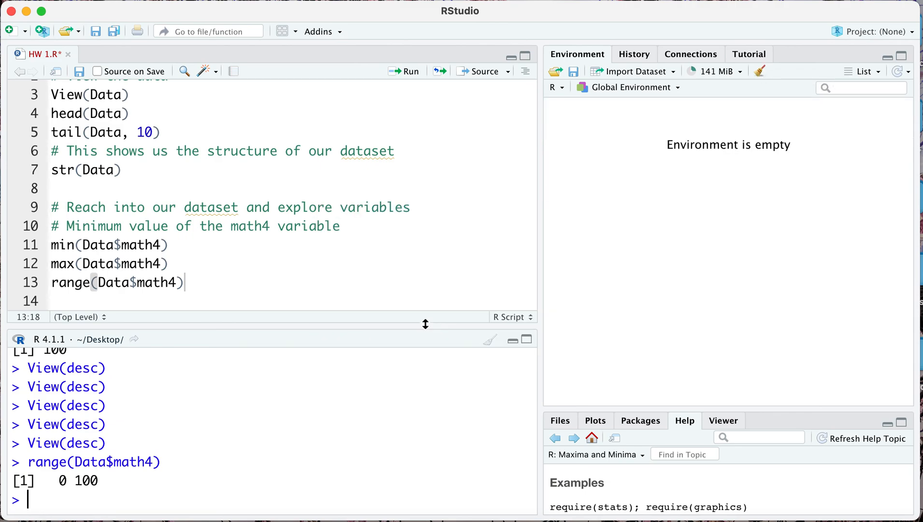
mouse_move(573, 281)
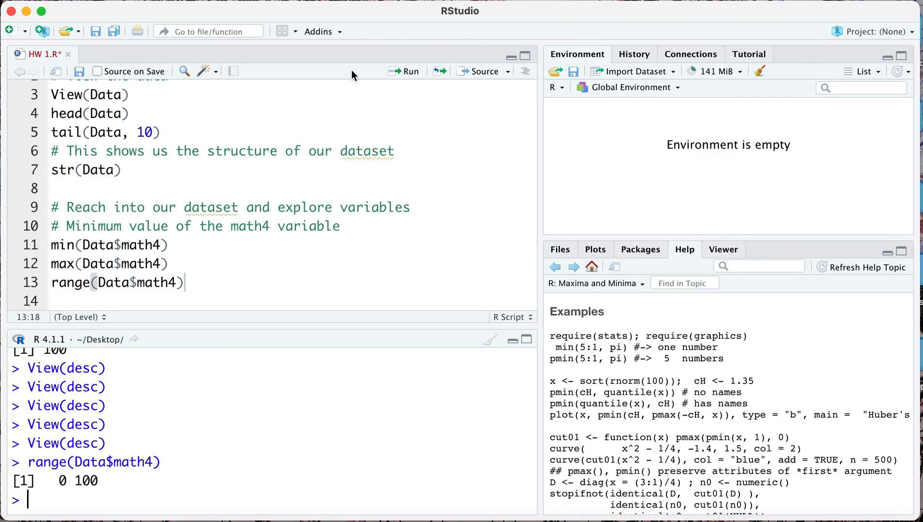
mouse_move(45, 512)
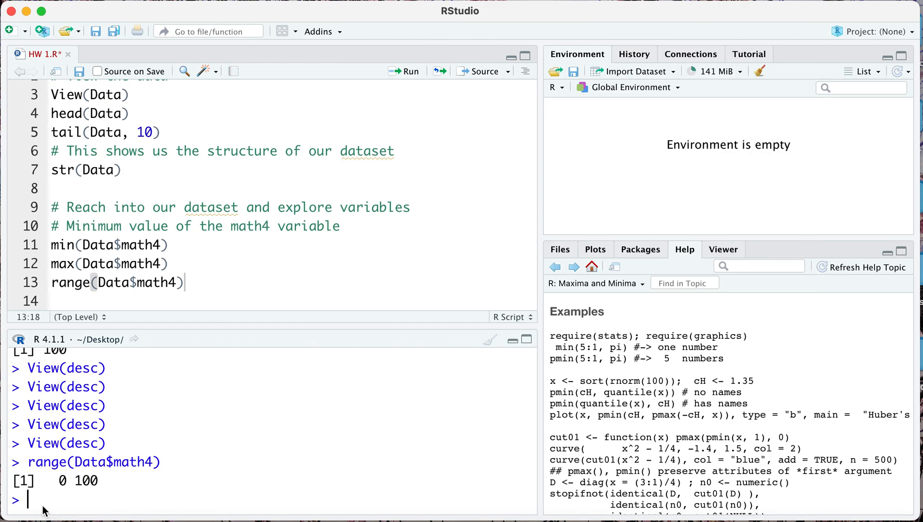
mouse_move(84, 360)
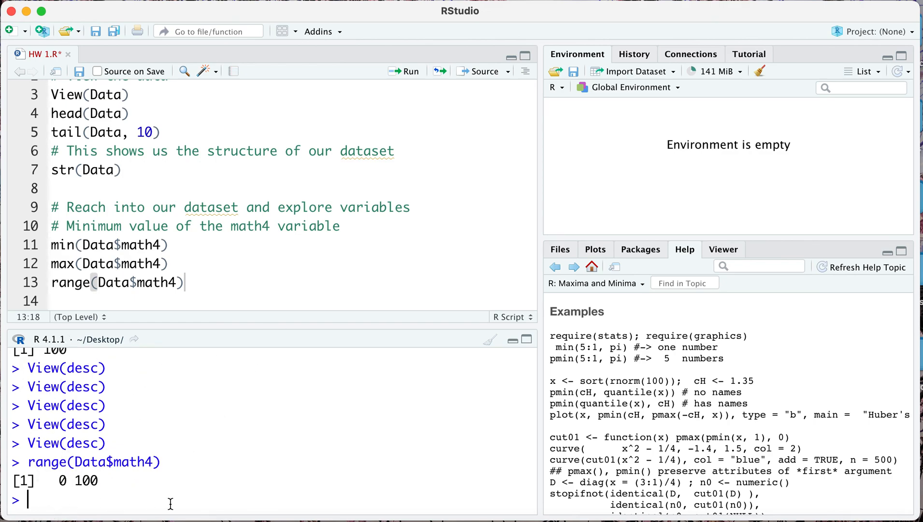
- Clear the console output with Ctrl+L, leaving a fresh prompt
click(489, 339)
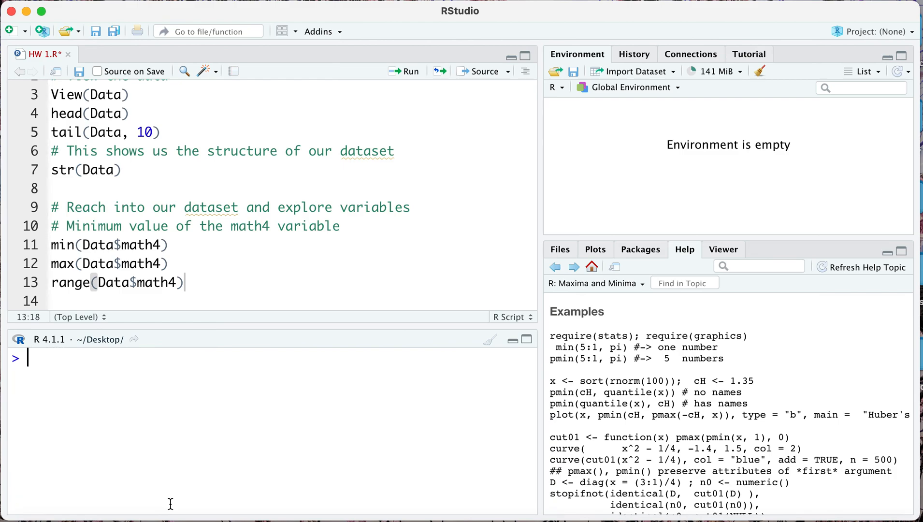
mouse_move(180, 417)
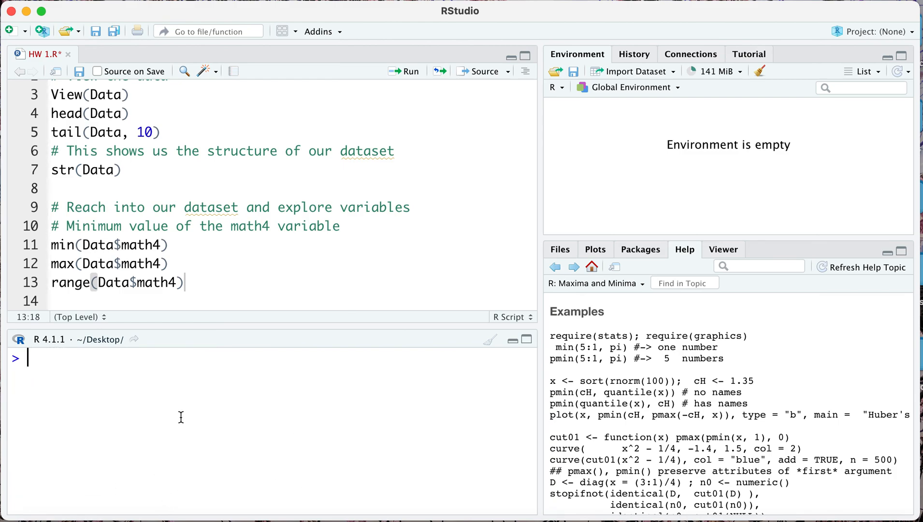
mouse_move(79, 75)
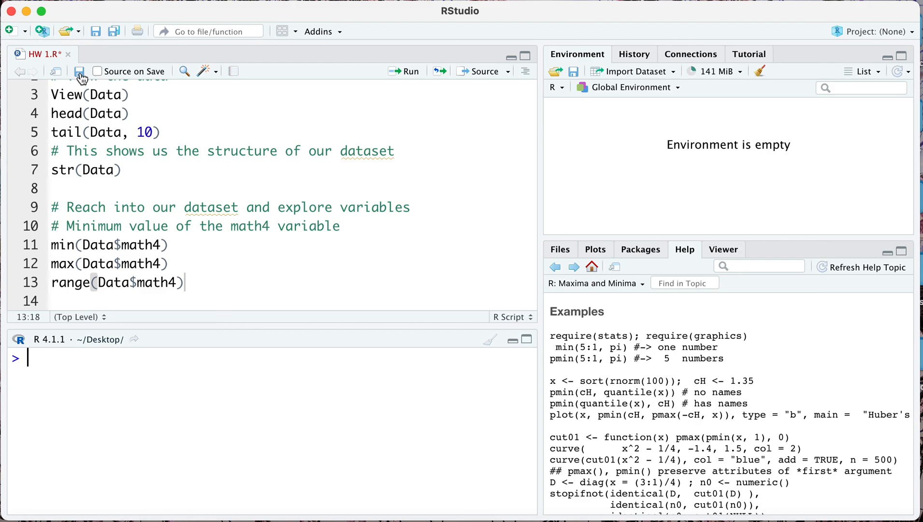
mouse_move(192, 230)
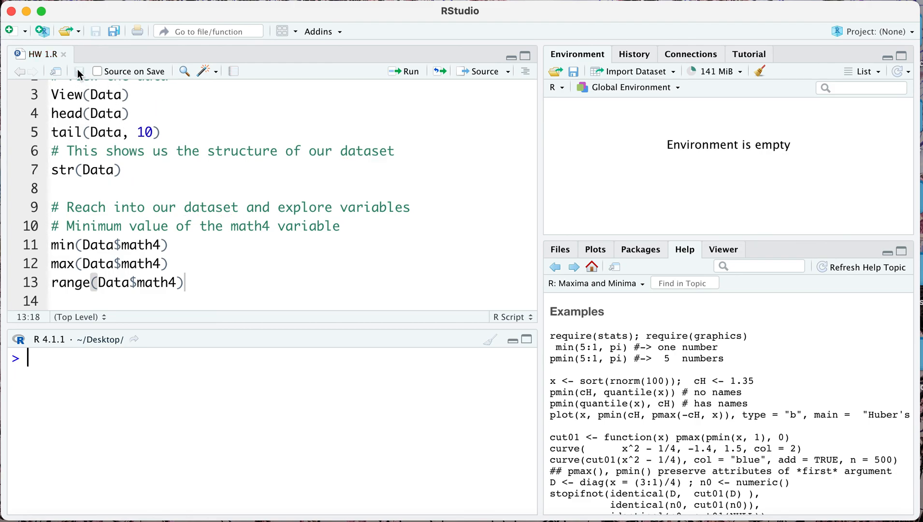
- Close the saved HW 1.R script tab
click(63, 54)
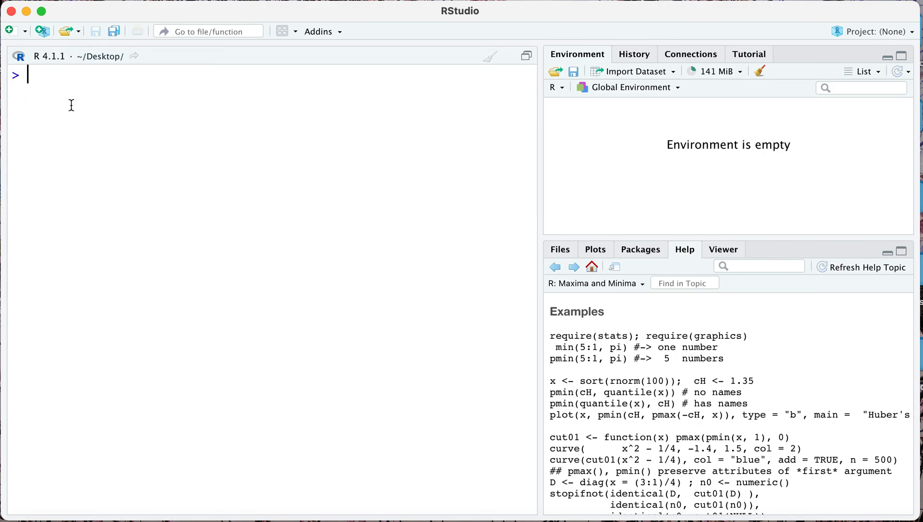
click(10, 31)
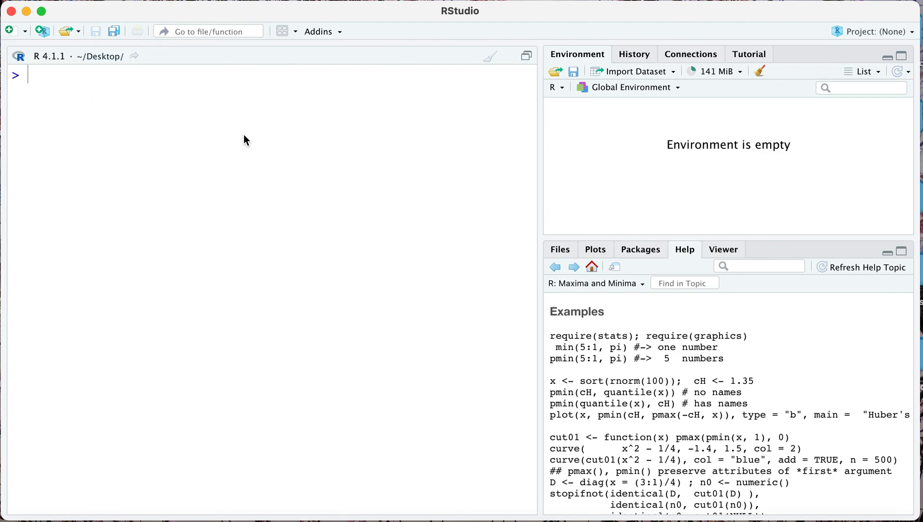
mouse_move(338, 81)
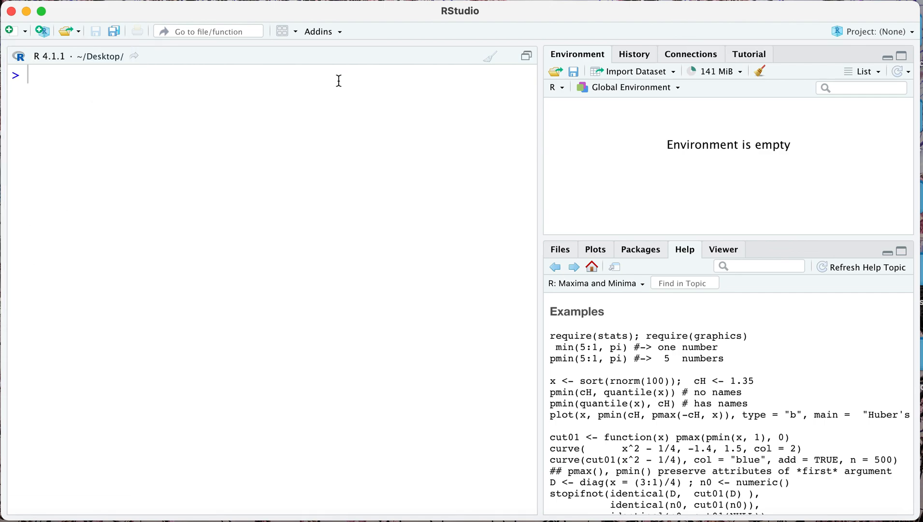